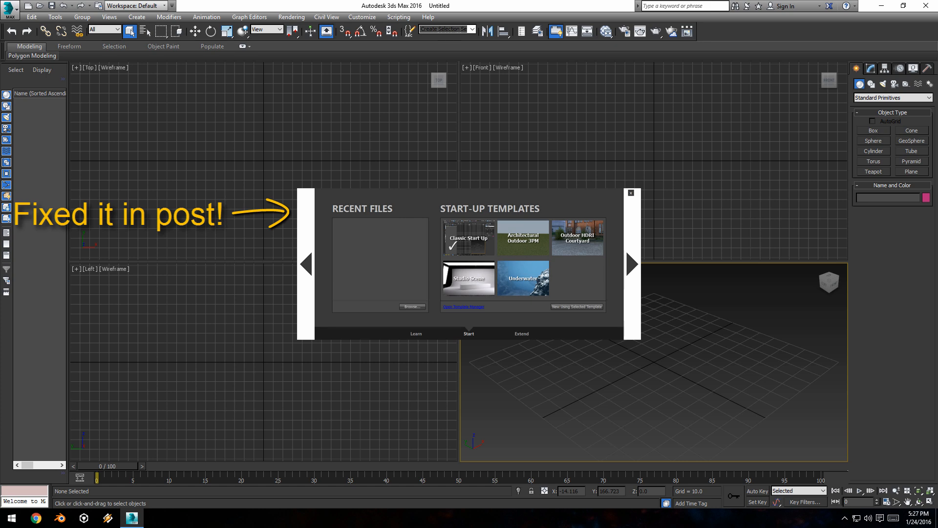
- Dismiss the Welcome Screen so the empty untitled scene is ready
{"action": "left_click", "coordinate": [631, 192]}
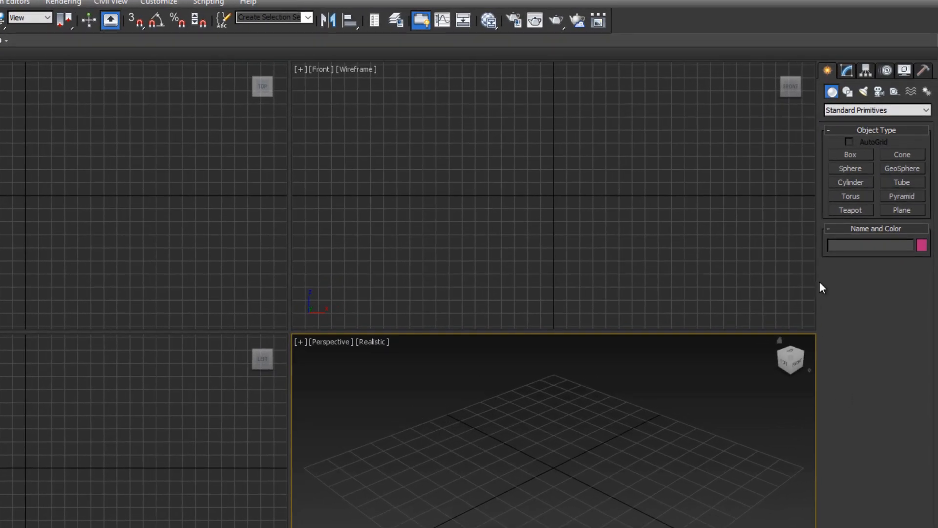
{"action": "mouse_move", "coordinate": [847, 70]}
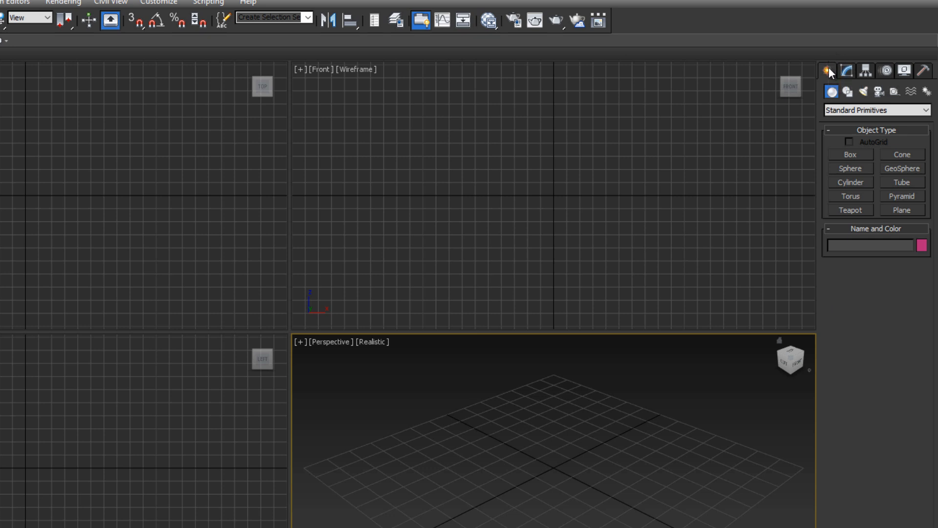
{"action": "mouse_move", "coordinate": [846, 71]}
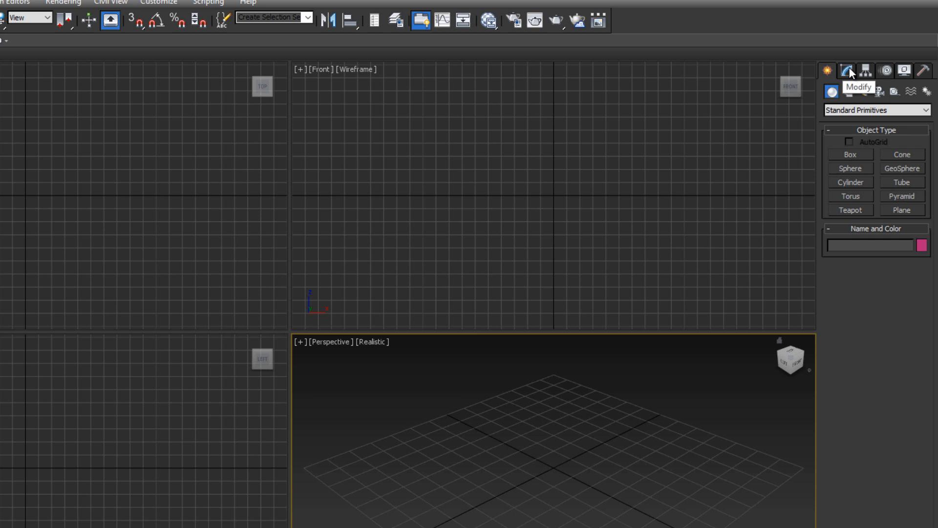
{"action": "mouse_move", "coordinate": [865, 72]}
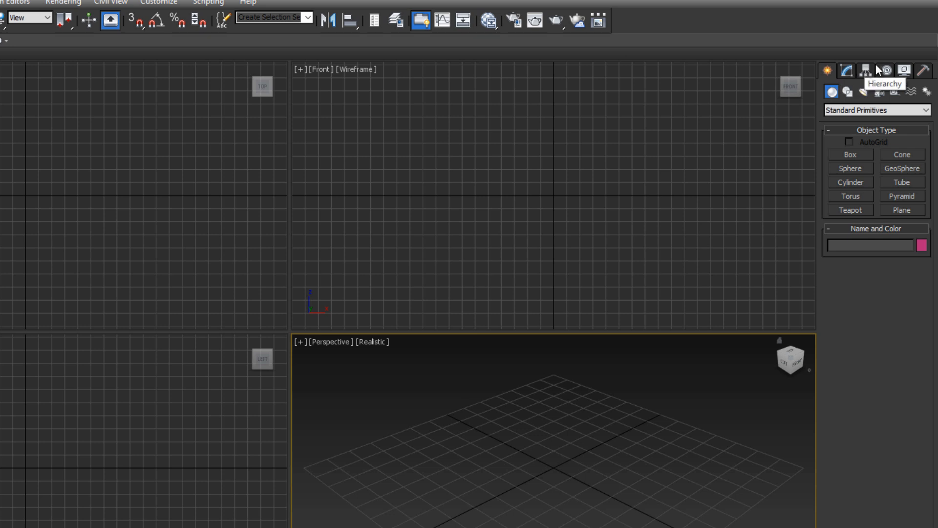
{"action": "mouse_move", "coordinate": [905, 71]}
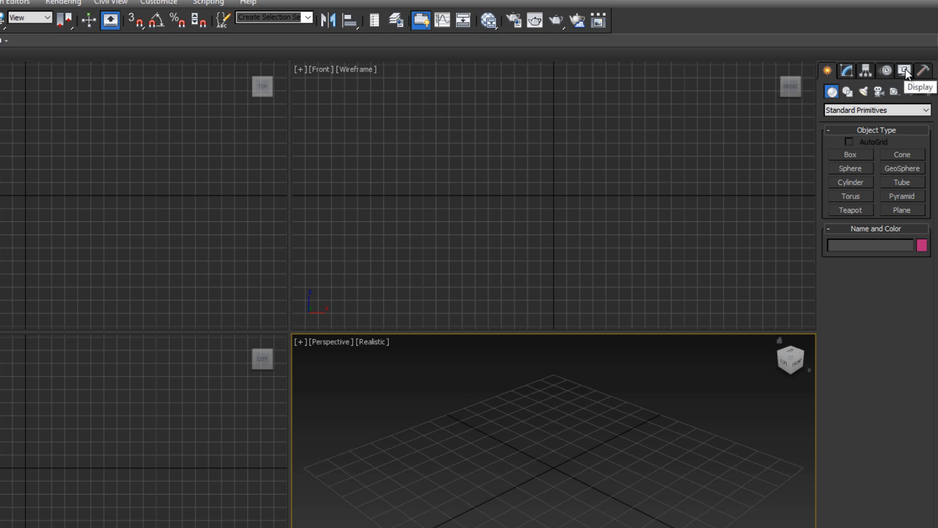
{"action": "mouse_move", "coordinate": [858, 130]}
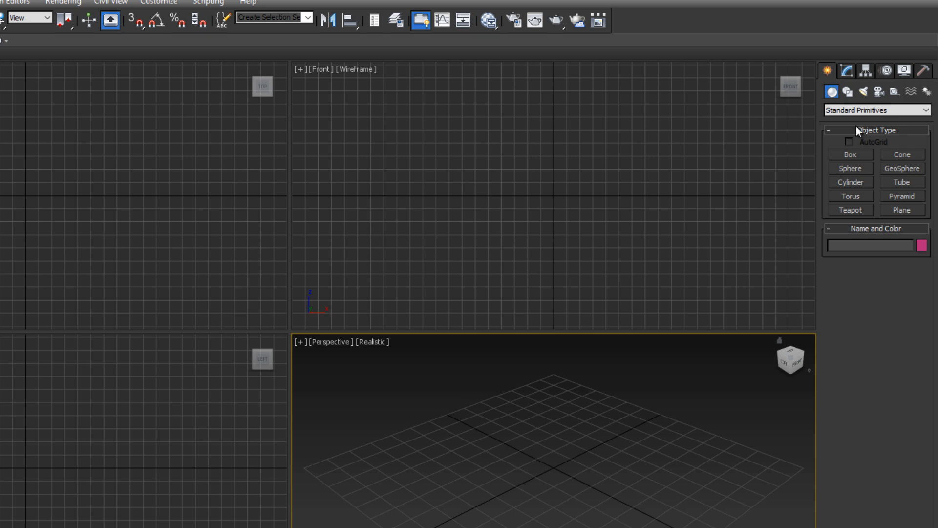
{"action": "mouse_move", "coordinate": [827, 70]}
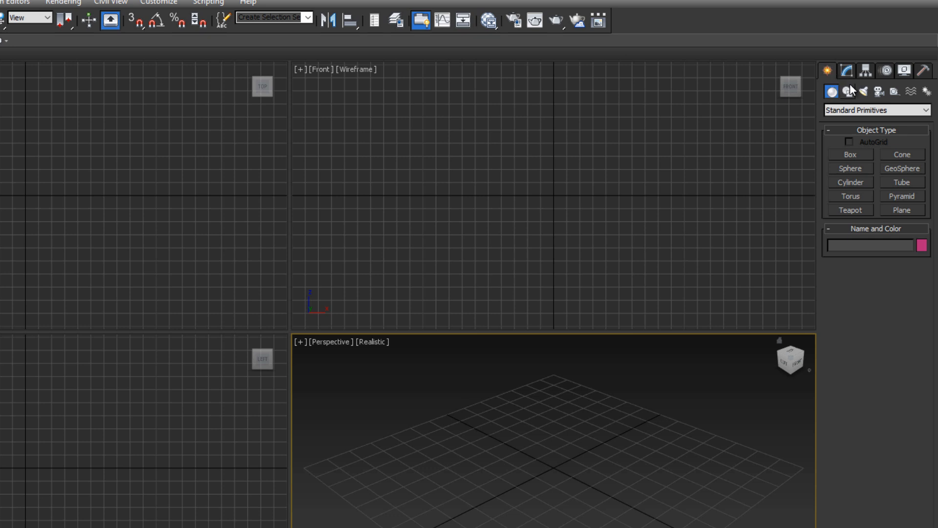
{"action": "mouse_move", "coordinate": [850, 91]}
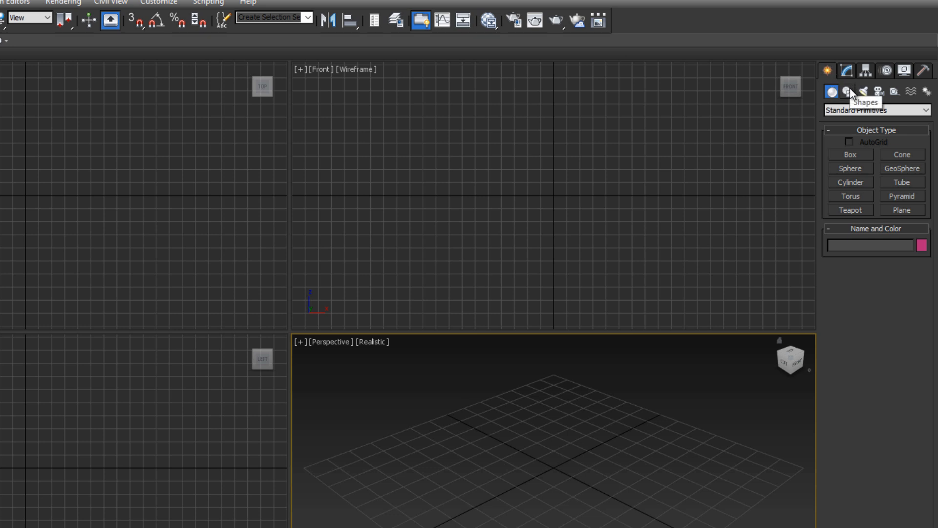
{"action": "mouse_move", "coordinate": [878, 92]}
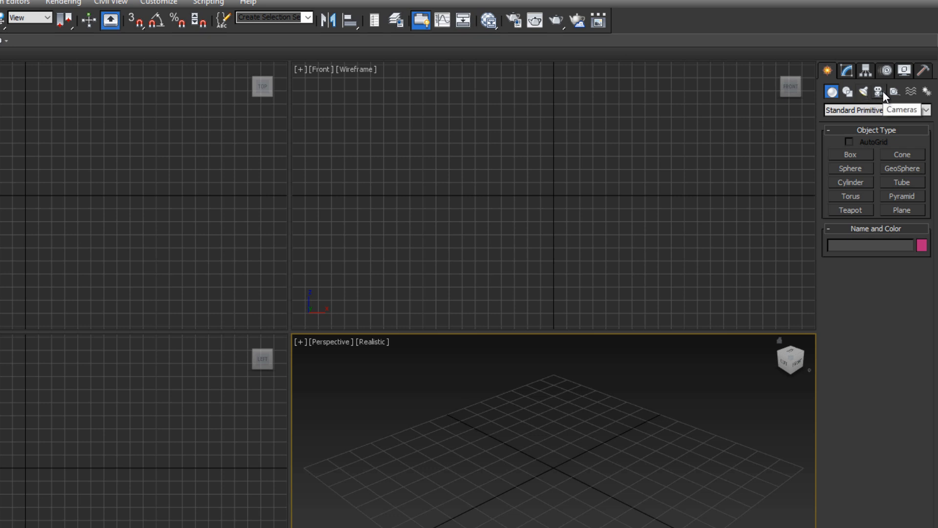
{"action": "mouse_move", "coordinate": [927, 92]}
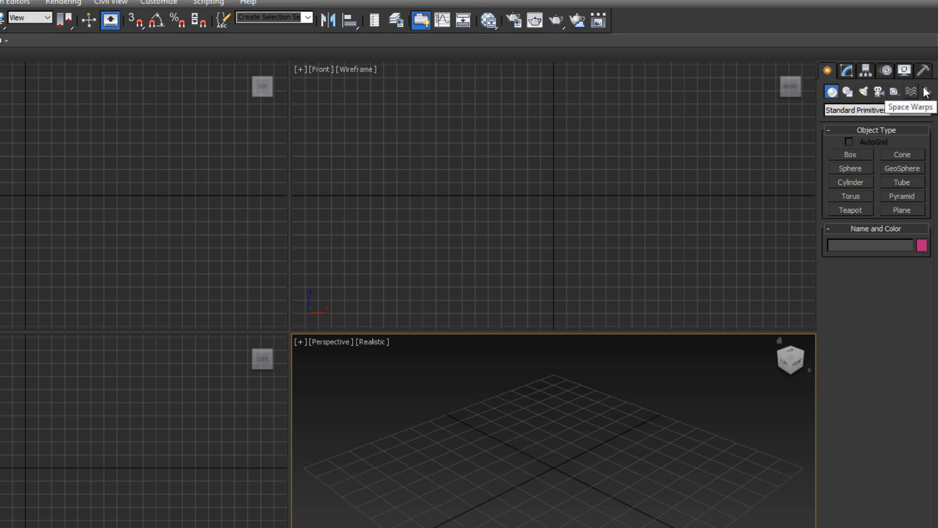
{"action": "mouse_move", "coordinate": [923, 91]}
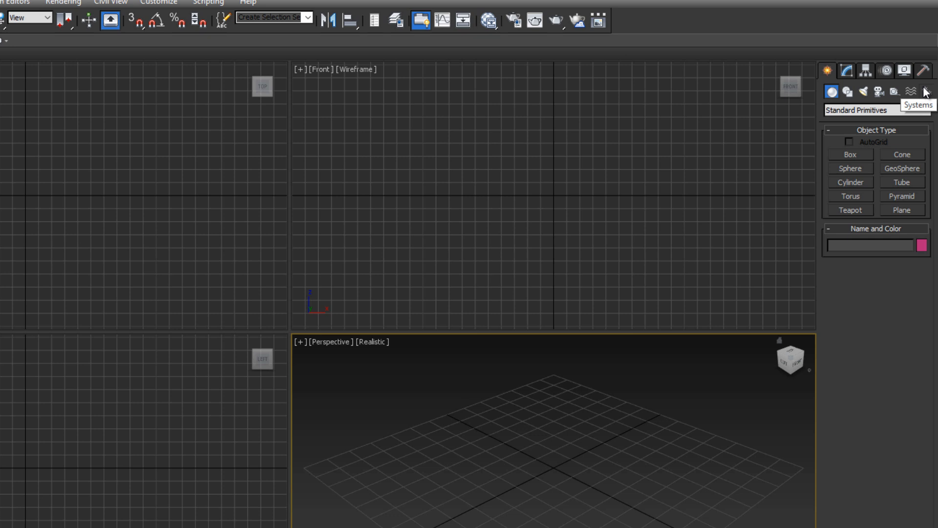
{"action": "mouse_move", "coordinate": [923, 91]}
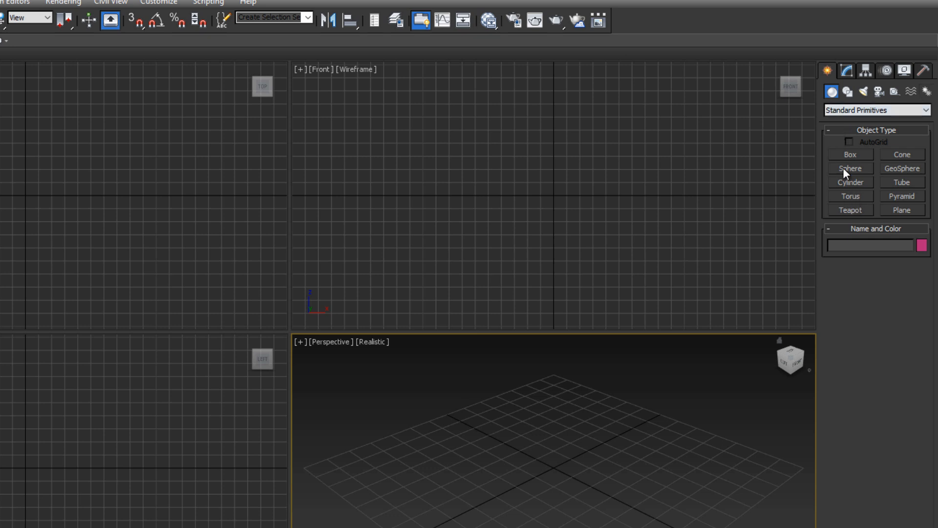
{"action": "mouse_move", "coordinate": [863, 159]}
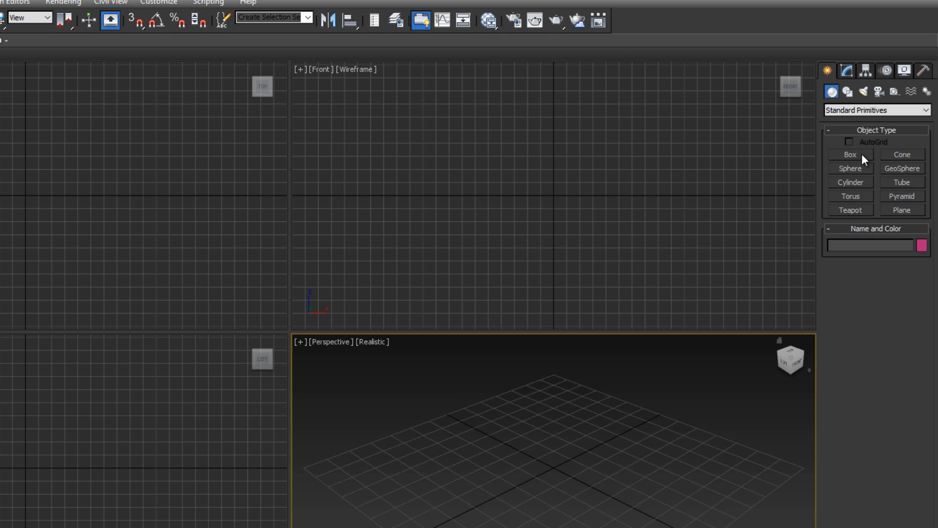
- Start a Box primitive and drag out a blue box about 30 × 71 × 34 on the grid
{"action": "left_click", "coordinate": [849, 154]}
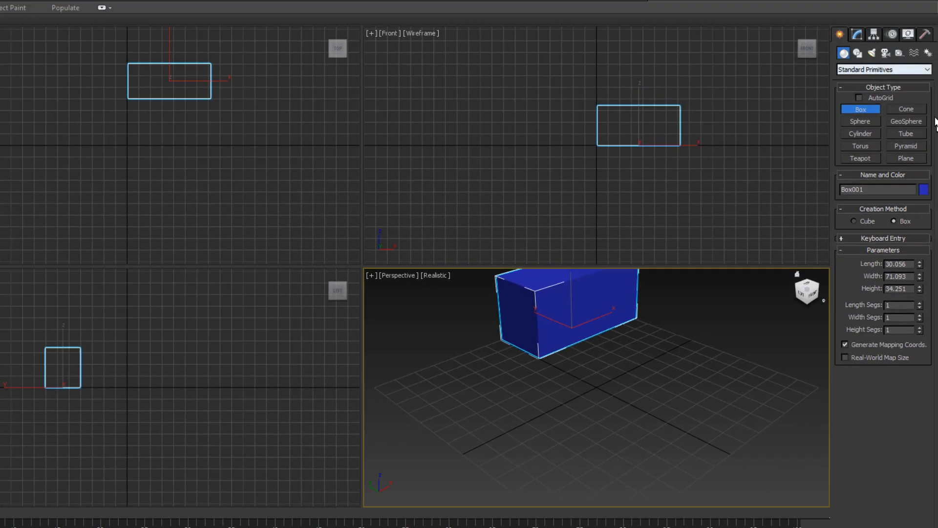
- Create a green Torus Knot from the Extended Primitives category
{"action": "left_click", "coordinate": [882, 69]}
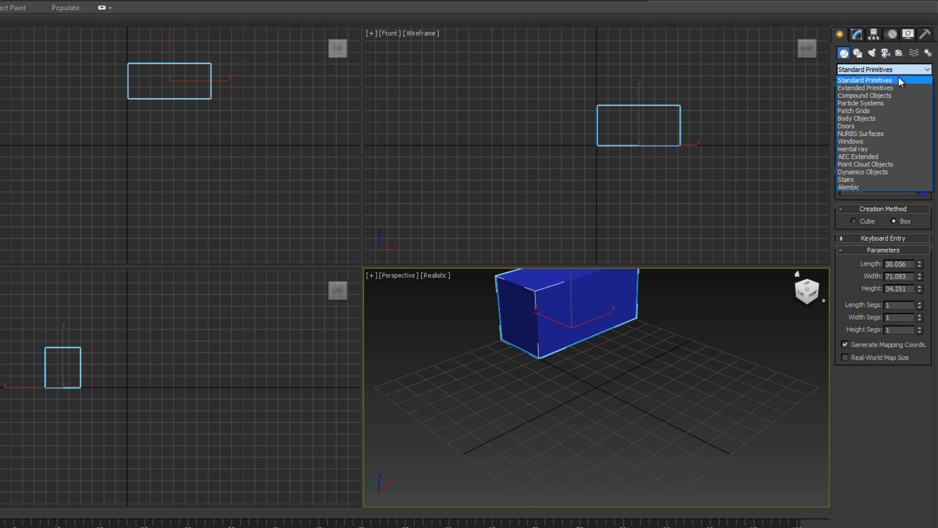
{"action": "mouse_move", "coordinate": [883, 88]}
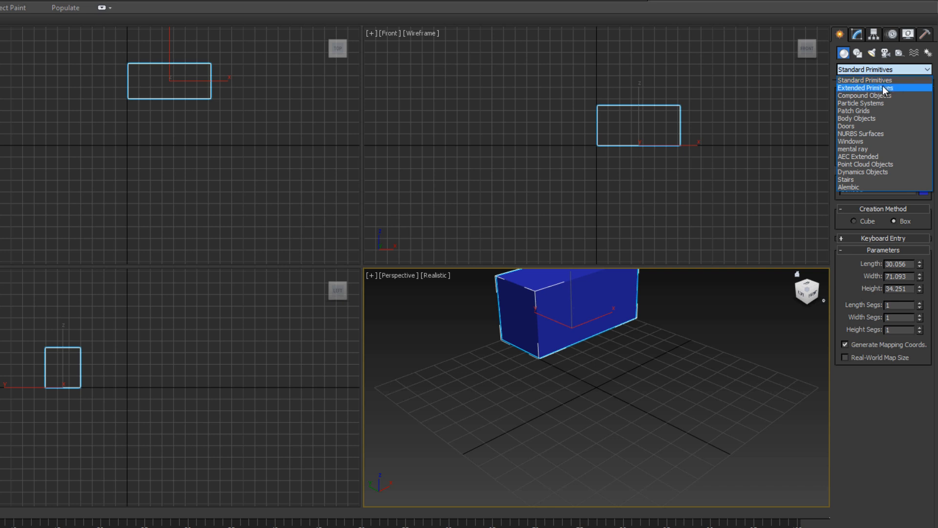
{"action": "left_click", "coordinate": [867, 87]}
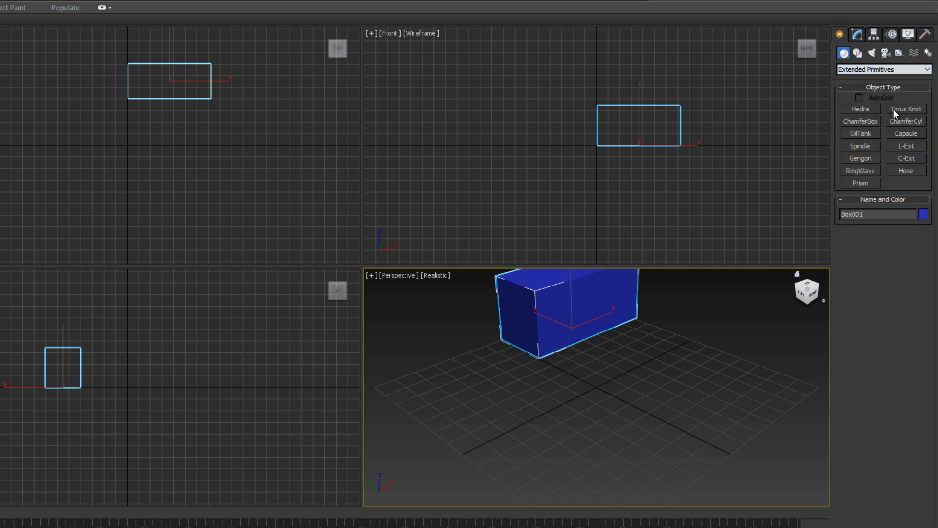
{"action": "left_click", "coordinate": [905, 108]}
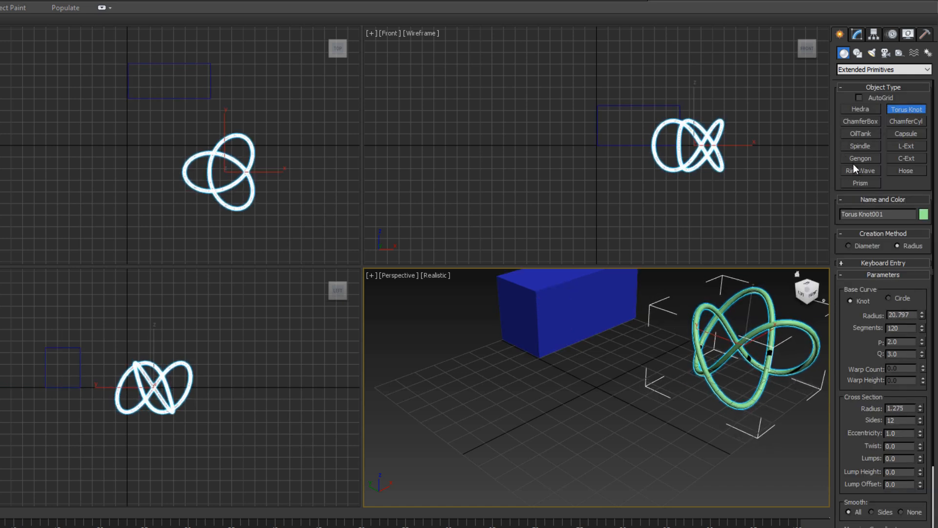
- Create a pink Spiral Stair from the Stairs category near the box
{"action": "left_click", "coordinate": [883, 69]}
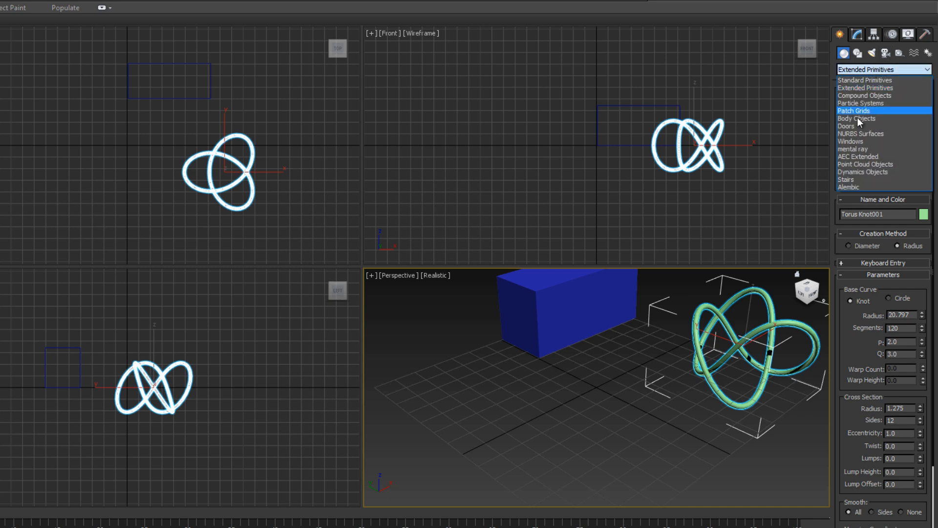
{"action": "mouse_move", "coordinate": [852, 180]}
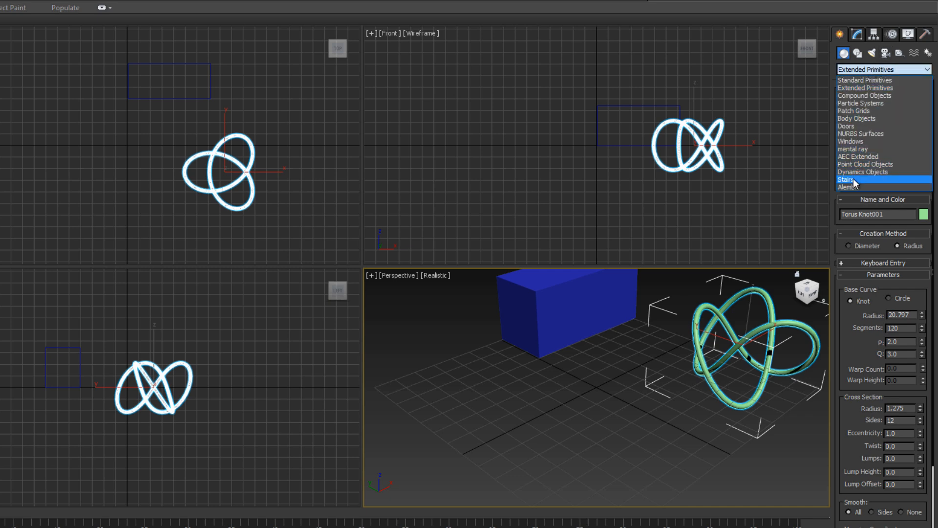
{"action": "left_click", "coordinate": [844, 178]}
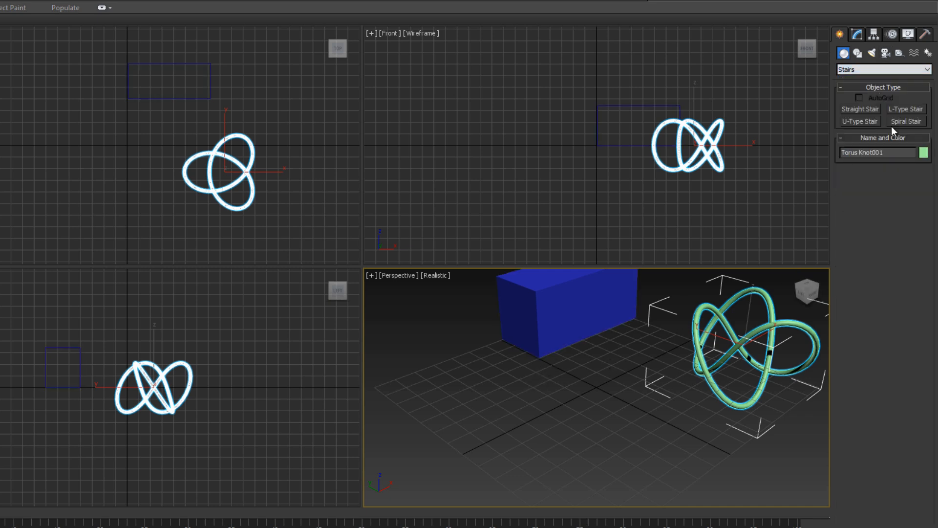
{"action": "left_click", "coordinate": [905, 121]}
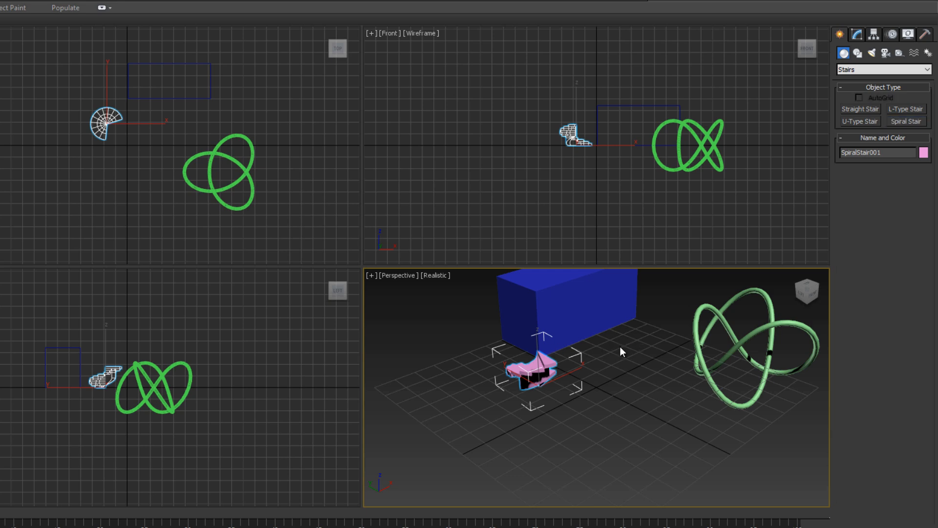
- Select the blue box, then SpiralStair001 and Box001 in the Scene Explorer list
{"action": "left_click", "coordinate": [742, 352]}
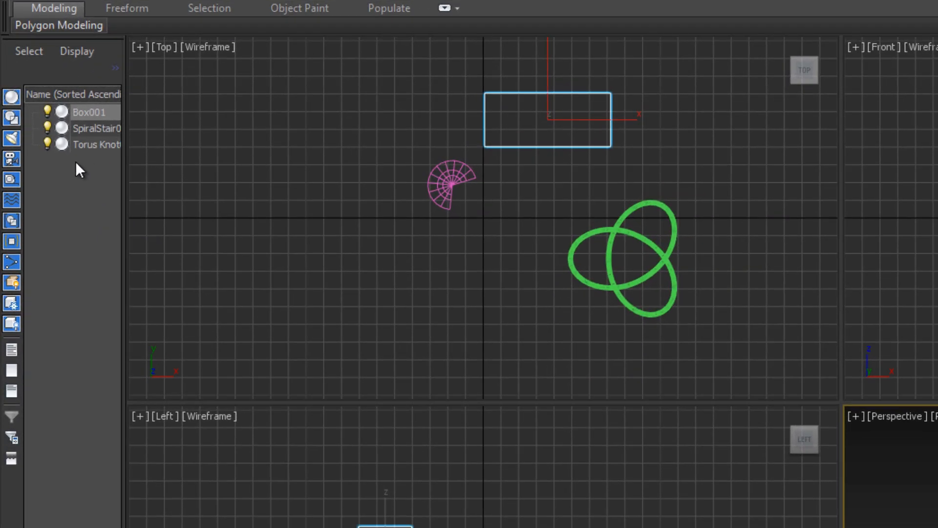
{"action": "mouse_move", "coordinate": [76, 174]}
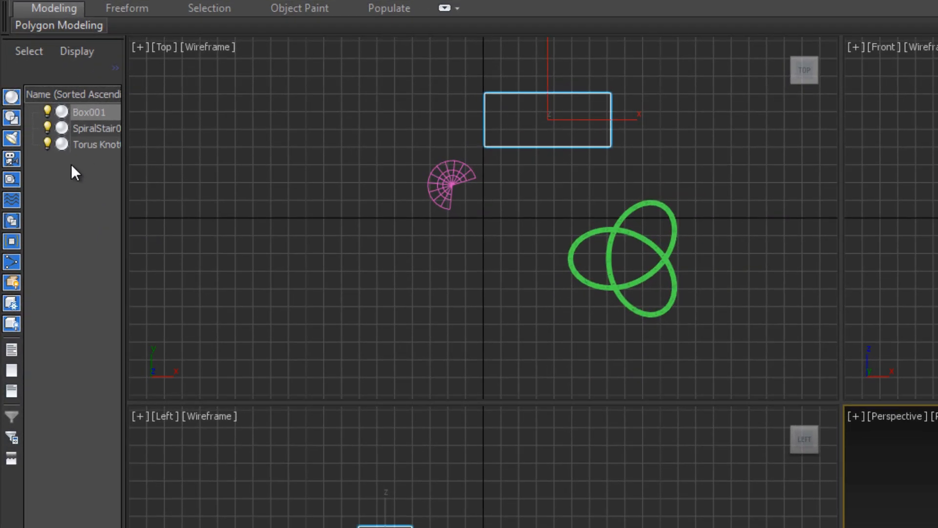
{"action": "mouse_move", "coordinate": [91, 233]}
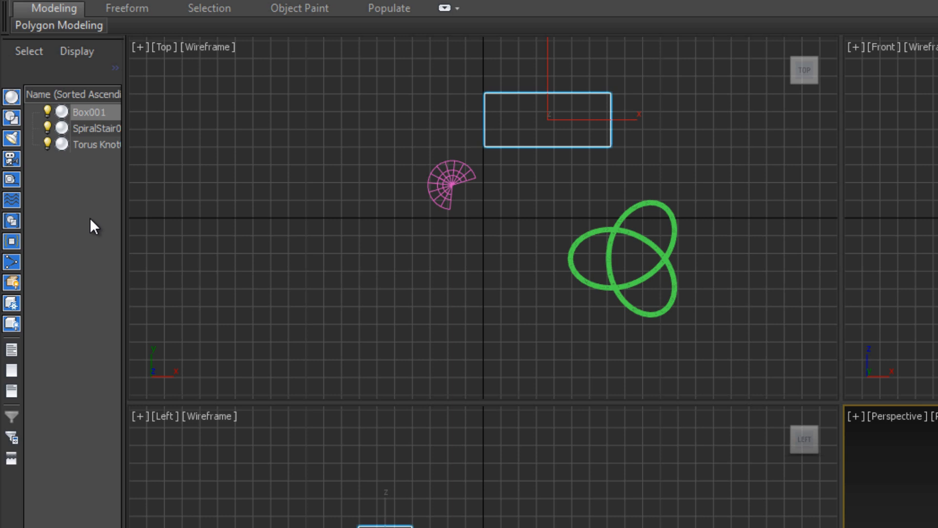
{"action": "mouse_move", "coordinate": [97, 180]}
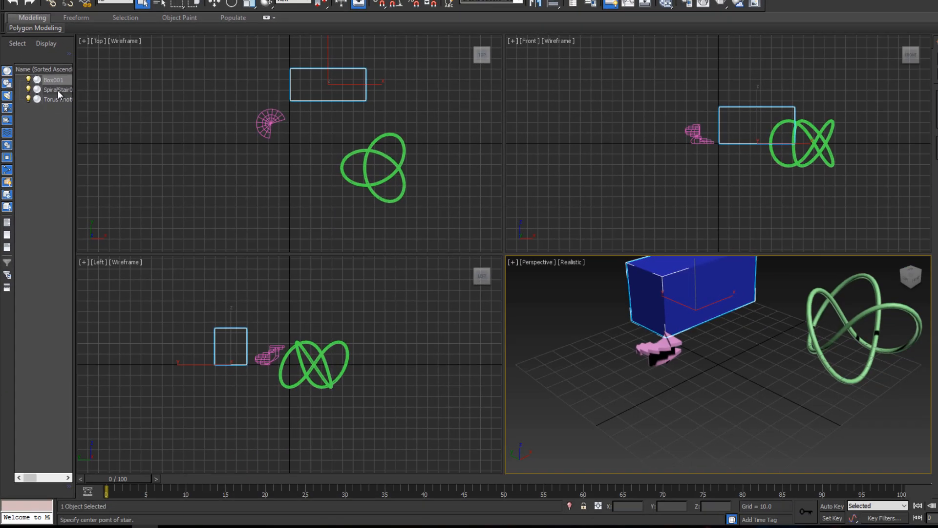
{"action": "left_click", "coordinate": [57, 89]}
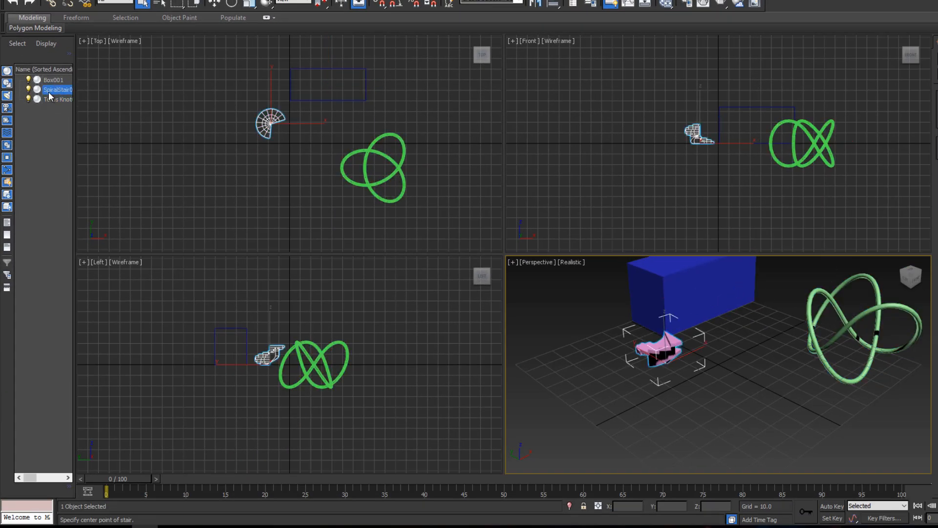
{"action": "left_click", "coordinate": [53, 80]}
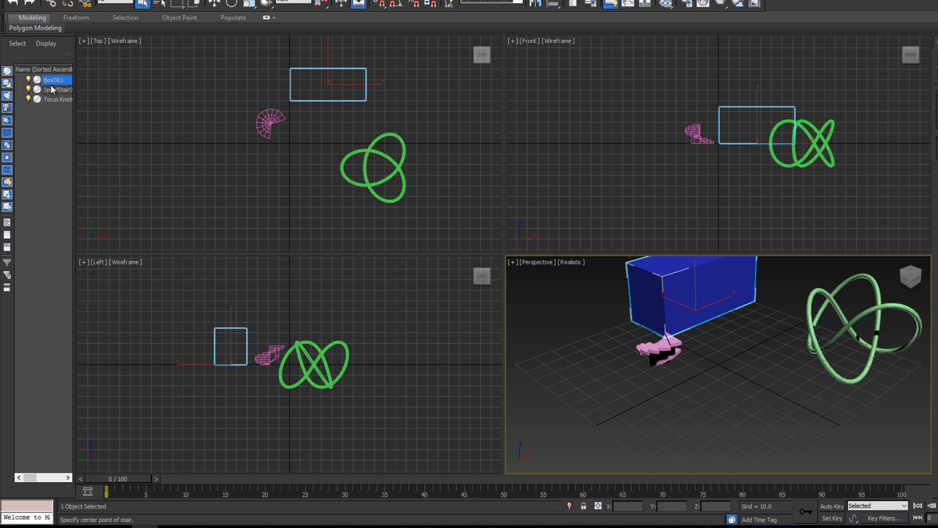
{"action": "mouse_move", "coordinate": [53, 89]}
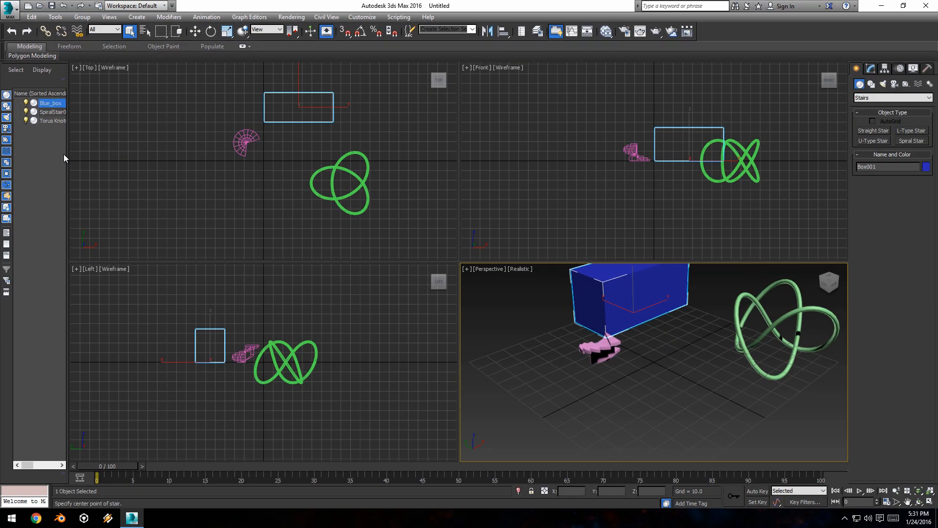
{"action": "mouse_move", "coordinate": [486, 293]}
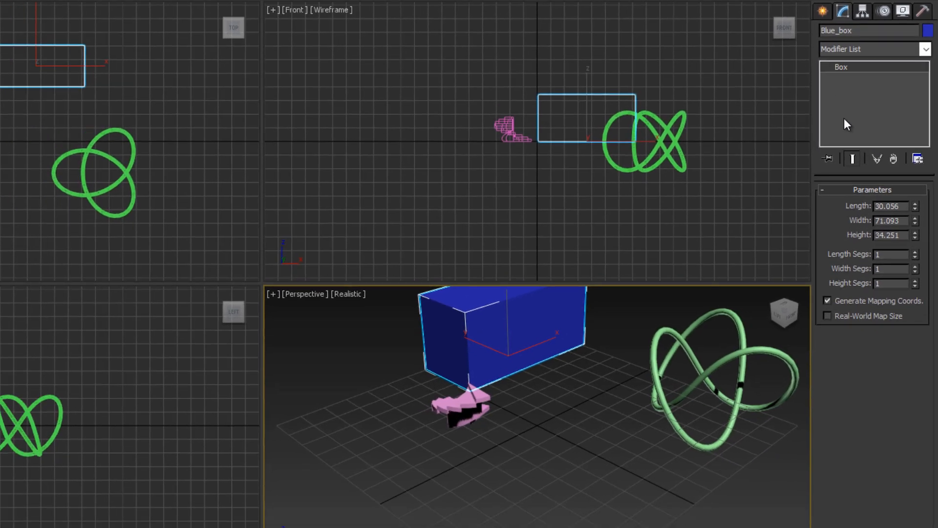
{"action": "mouse_move", "coordinate": [866, 287]}
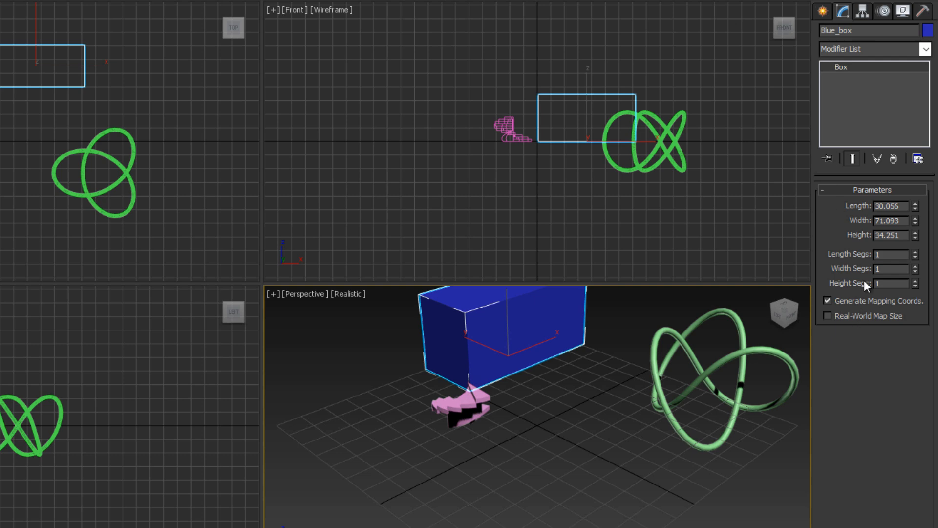
{"action": "mouse_move", "coordinate": [862, 316]}
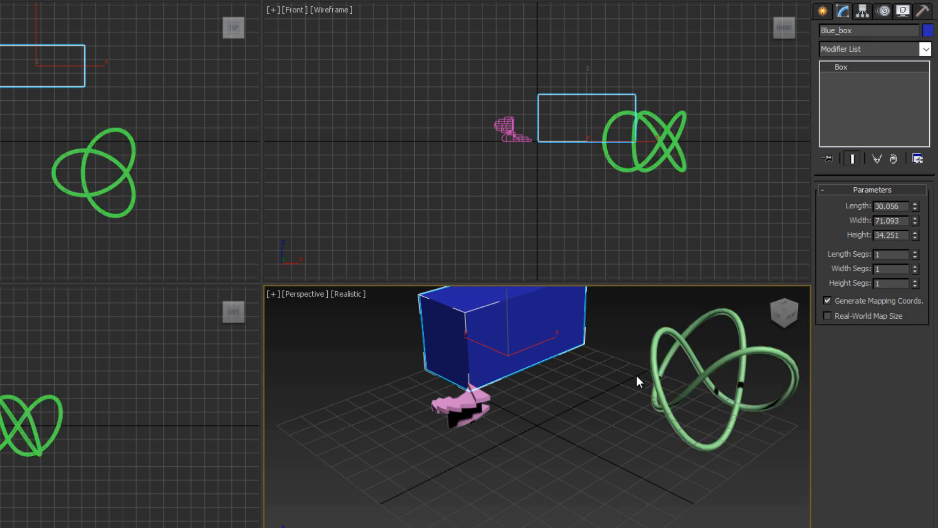
{"action": "mouse_move", "coordinate": [491, 358]}
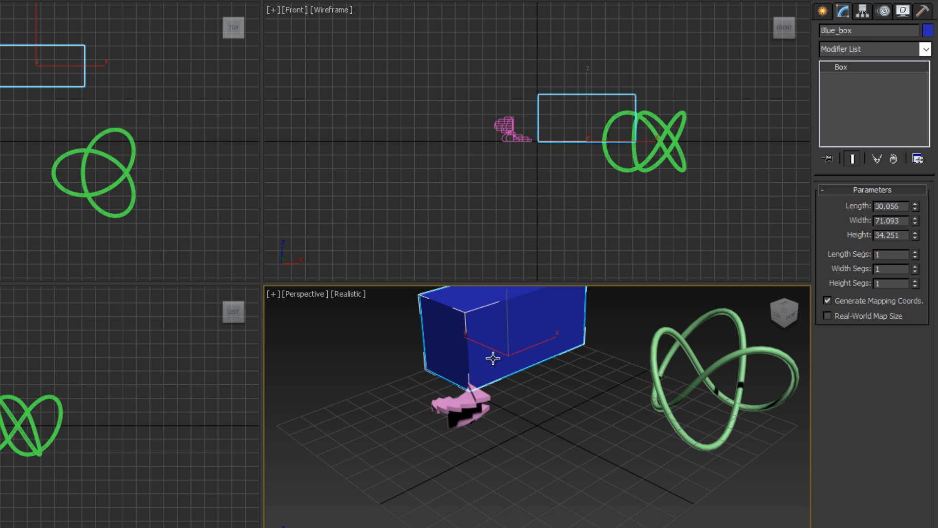
{"action": "mouse_move", "coordinate": [545, 326]}
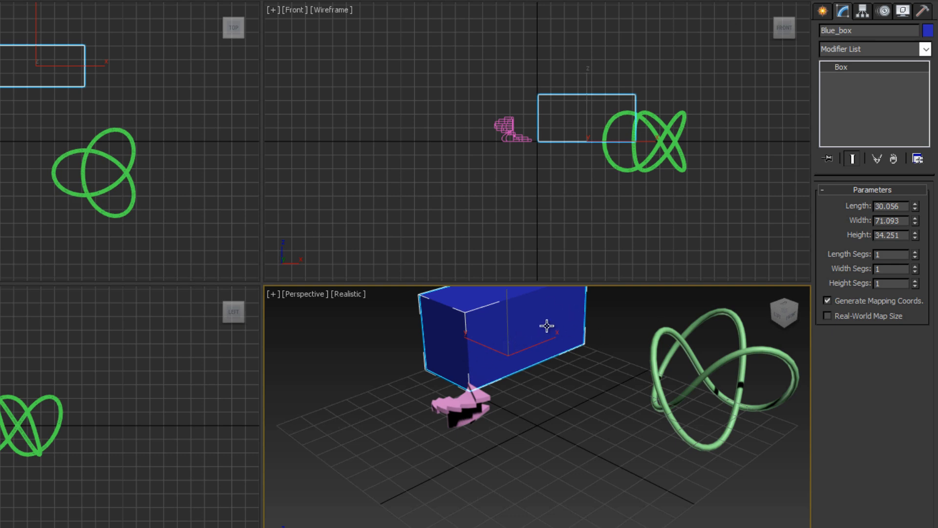
{"action": "mouse_move", "coordinate": [593, 340]}
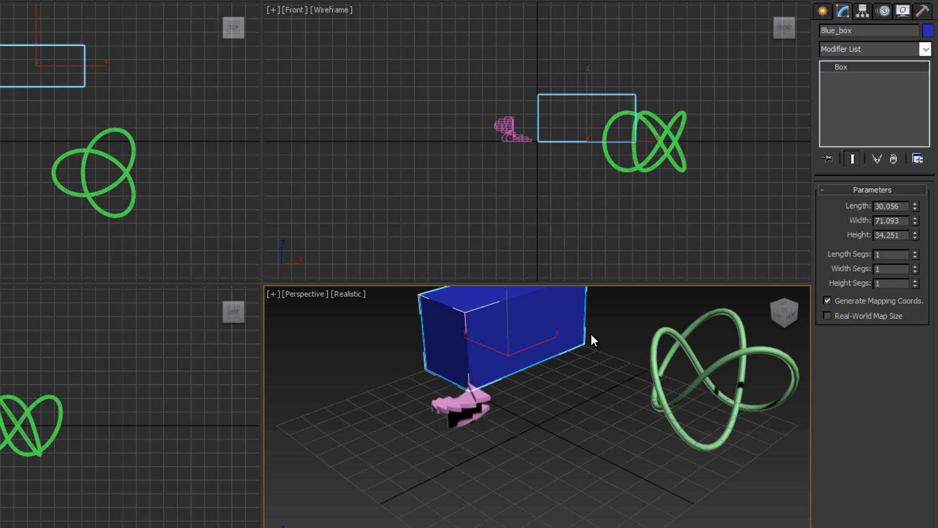
{"action": "mouse_move", "coordinate": [559, 365]}
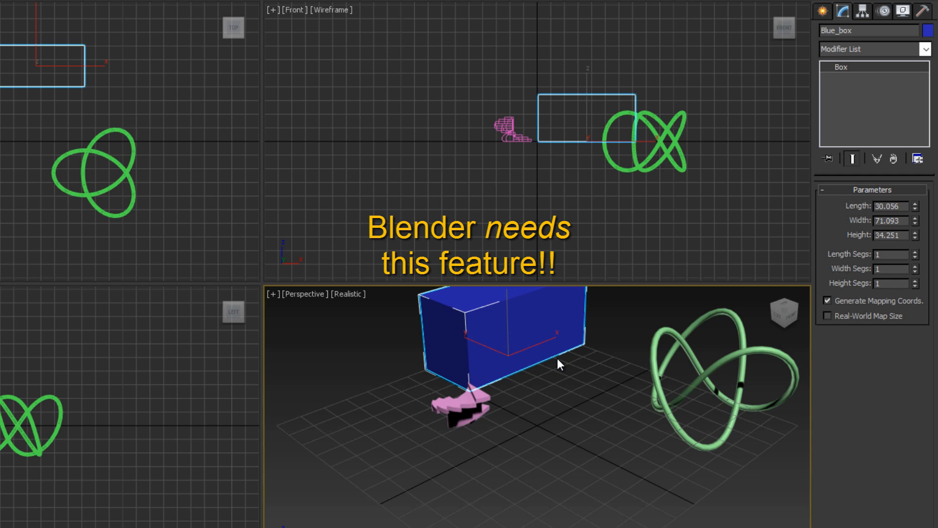
{"action": "mouse_move", "coordinate": [807, 217]}
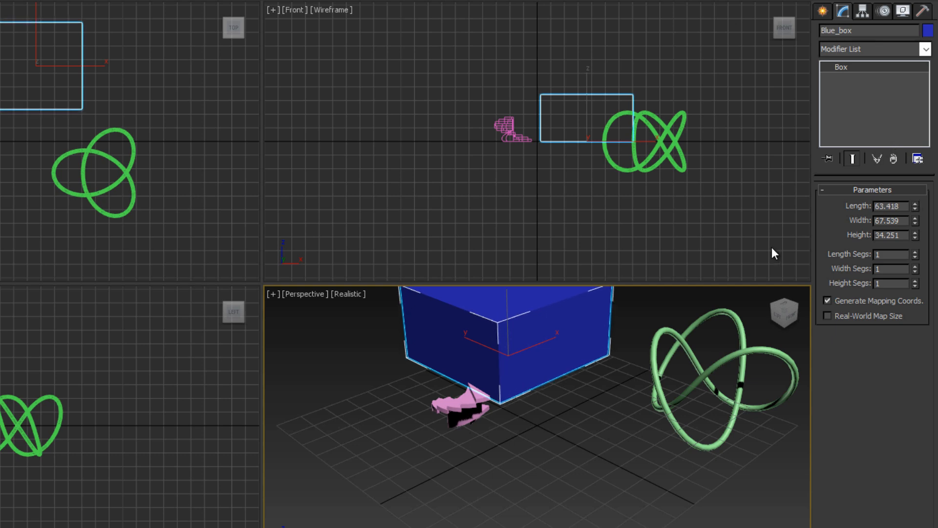
{"action": "mouse_move", "coordinate": [639, 383]}
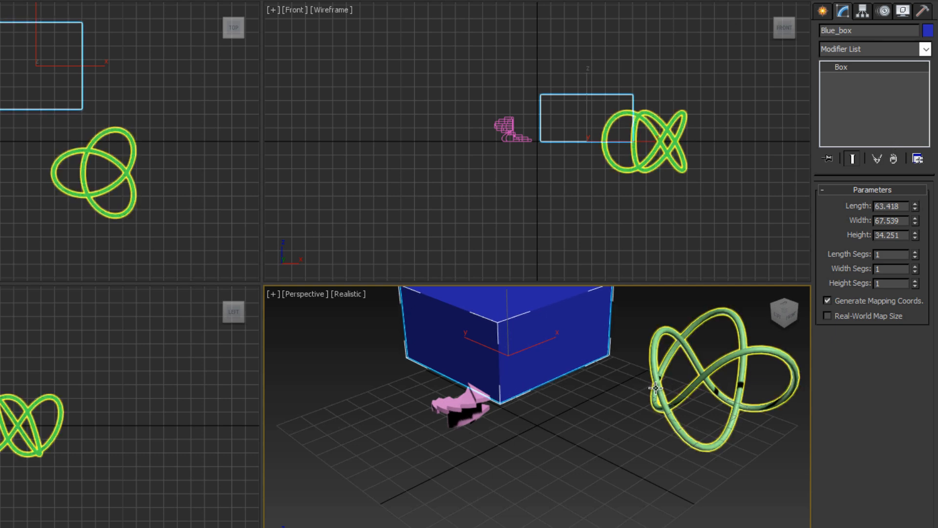
- Select Torus Knot001 and set its Segments to 15 for an angular low-poly look
{"action": "left_click", "coordinate": [461, 398]}
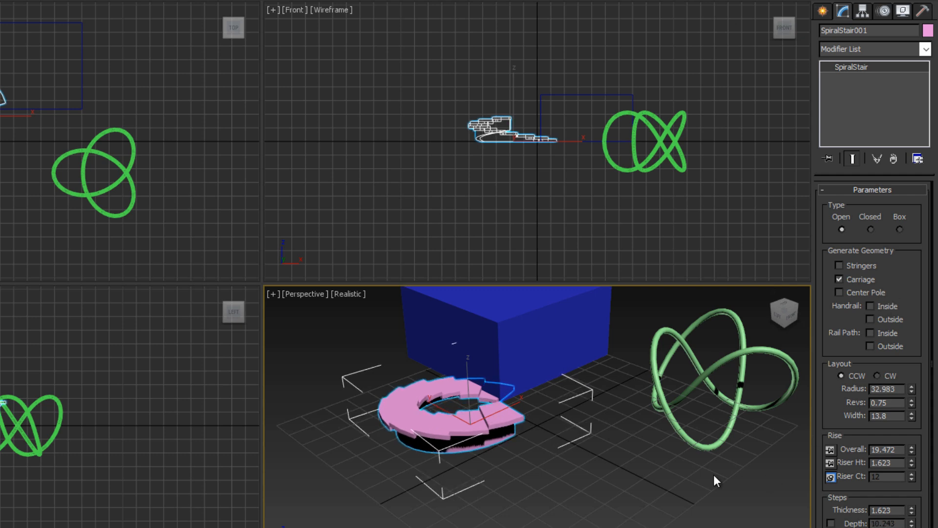
{"action": "mouse_move", "coordinate": [672, 384]}
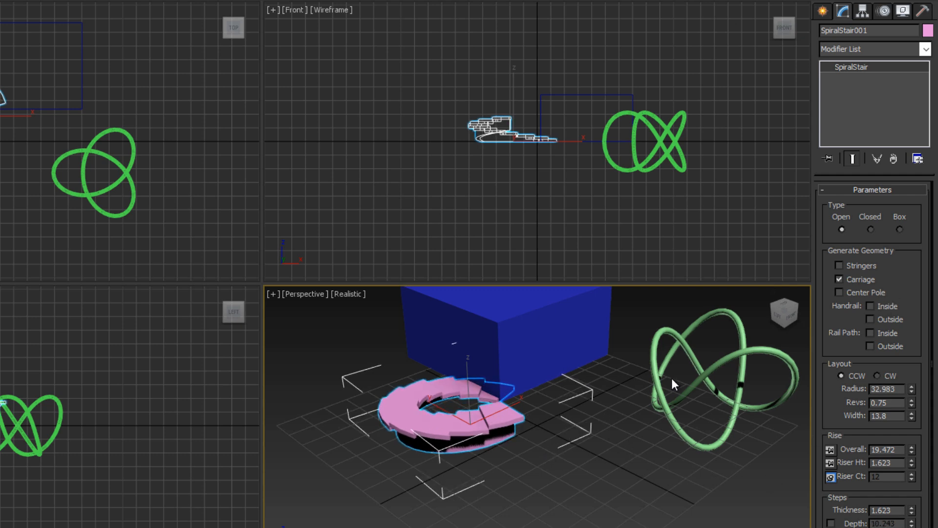
{"action": "left_click", "coordinate": [718, 372]}
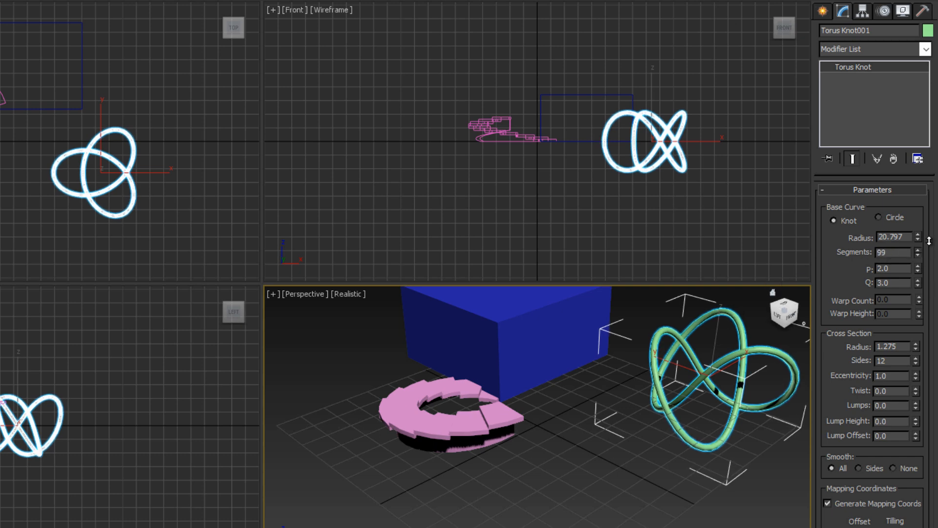
{"action": "left_click", "coordinate": [915, 254]}
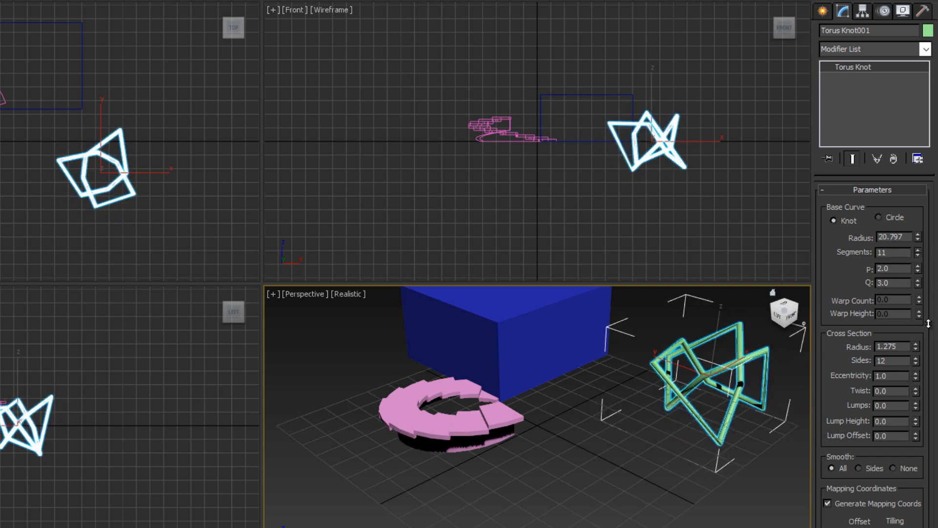
{"action": "left_click", "coordinate": [915, 250]}
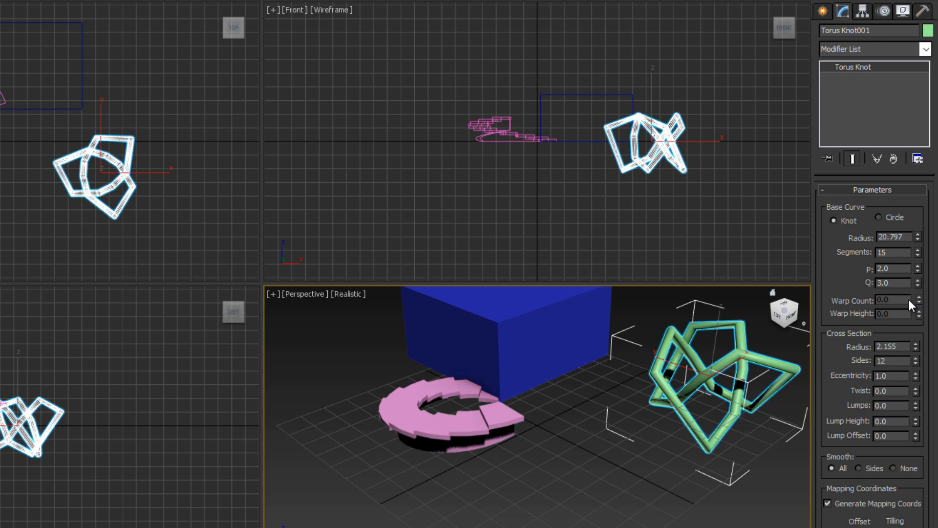
{"action": "mouse_move", "coordinate": [825, 339]}
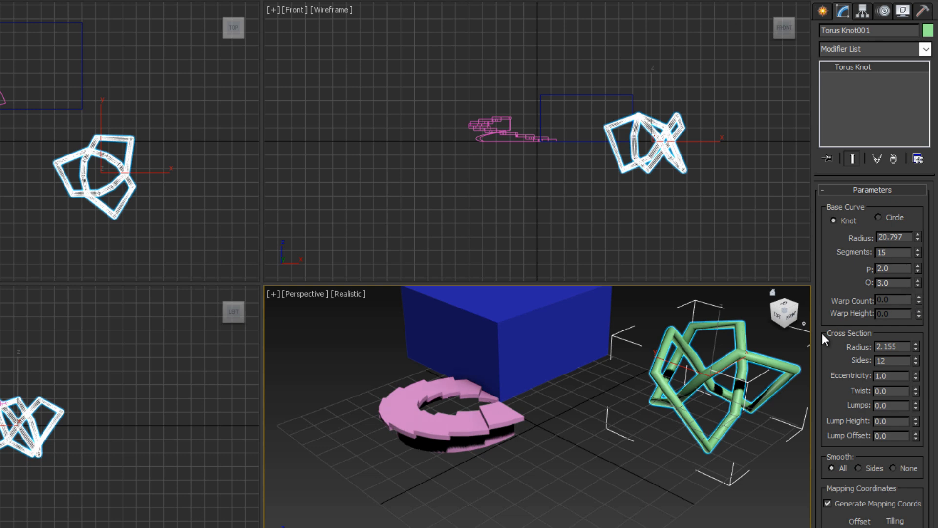
{"action": "mouse_move", "coordinate": [867, 110]}
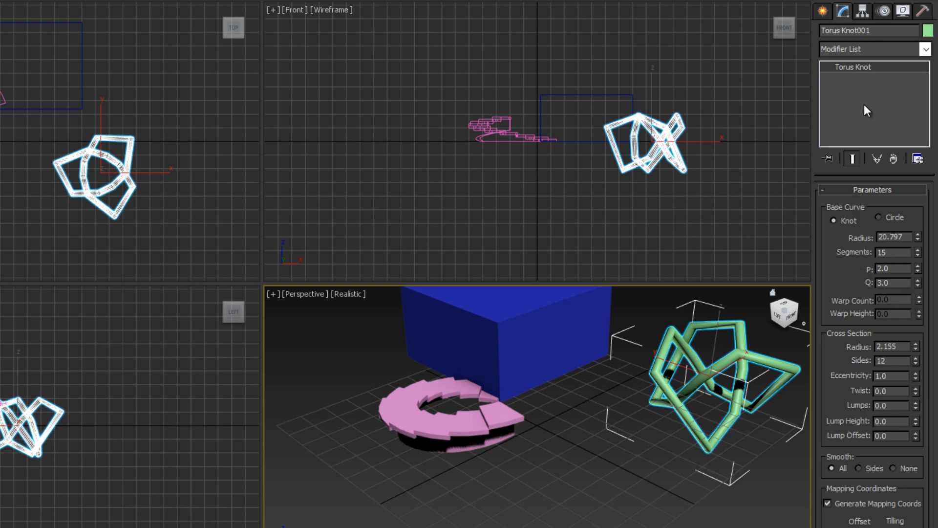
{"action": "mouse_move", "coordinate": [860, 101]}
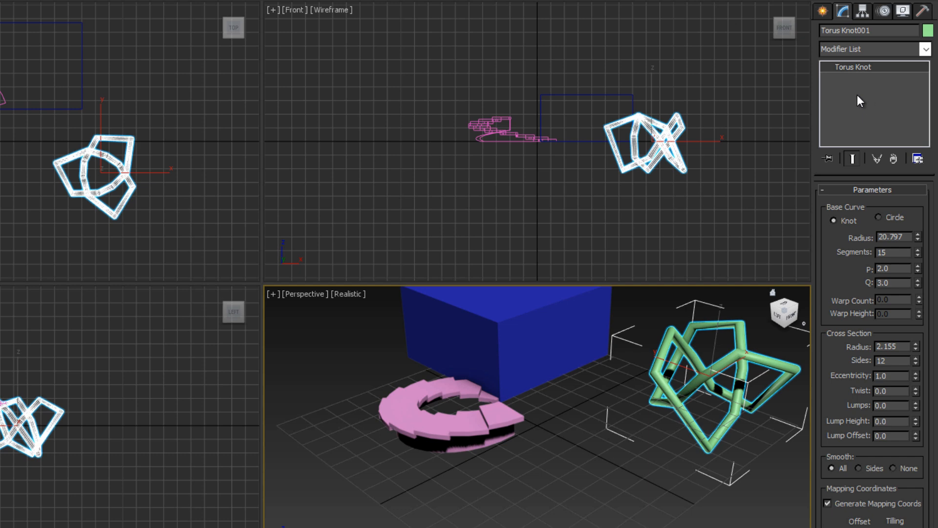
{"action": "mouse_move", "coordinate": [918, 65]}
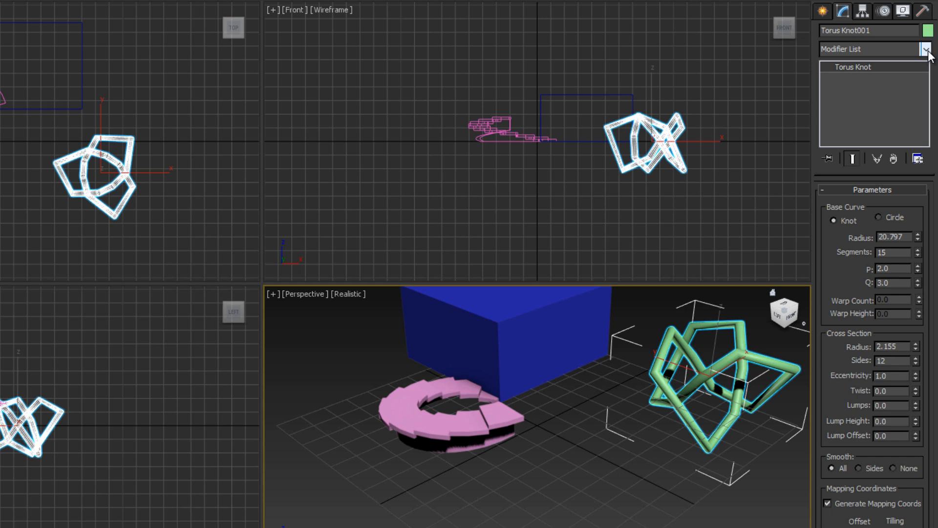
- Browse the Modifier List without adding one, then select SpiralStair001 to show its settings
{"action": "left_click", "coordinate": [925, 49]}
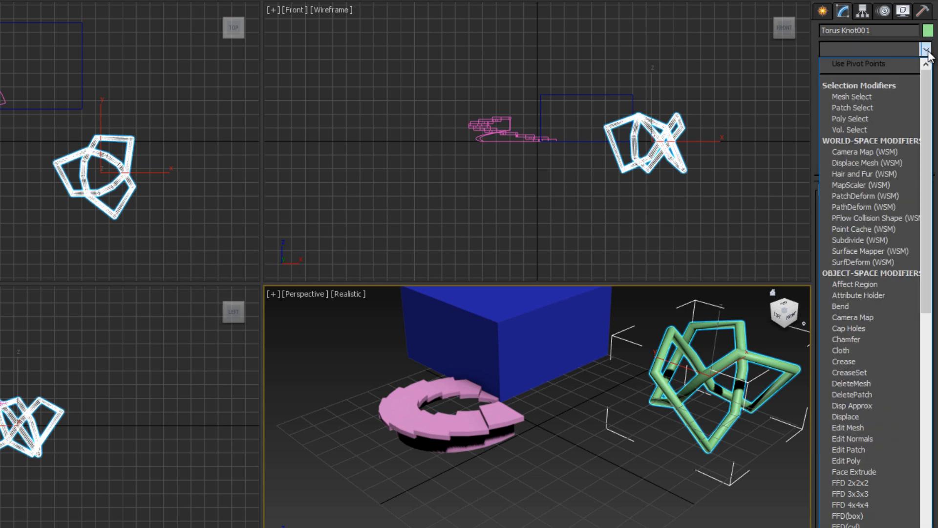
{"action": "mouse_move", "coordinate": [900, 118]}
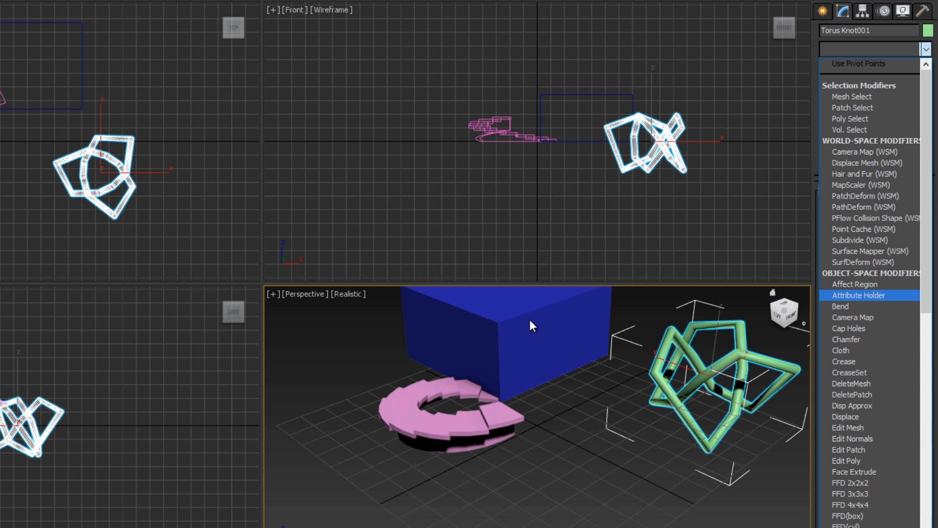
{"action": "left_click", "coordinate": [455, 413]}
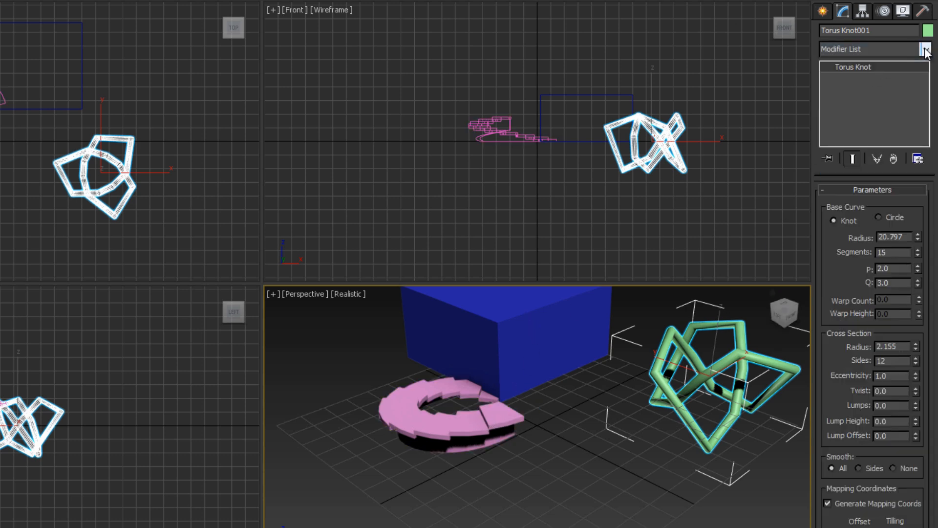
{"action": "left_click", "coordinate": [477, 436]}
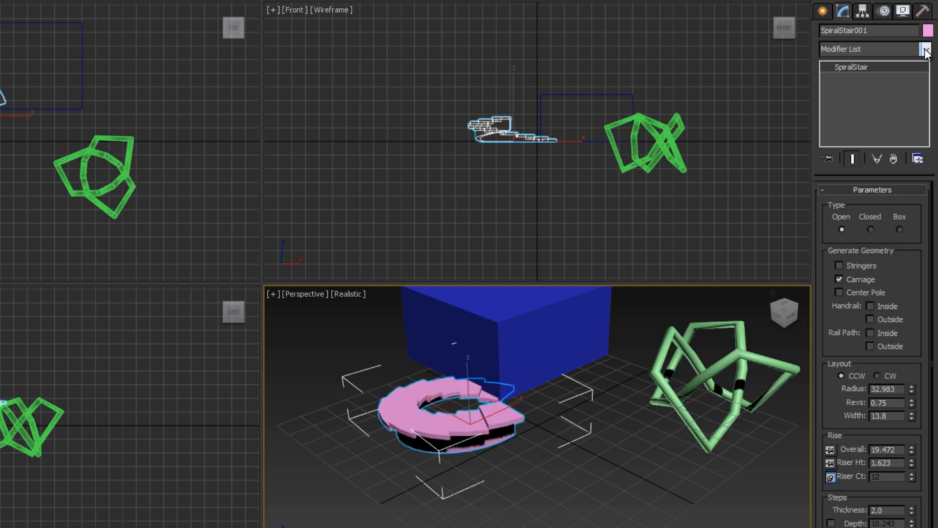
- Add a Bend modifier to the staircase and set its Angle to -90 around Z
{"action": "left_click", "coordinate": [925, 49]}
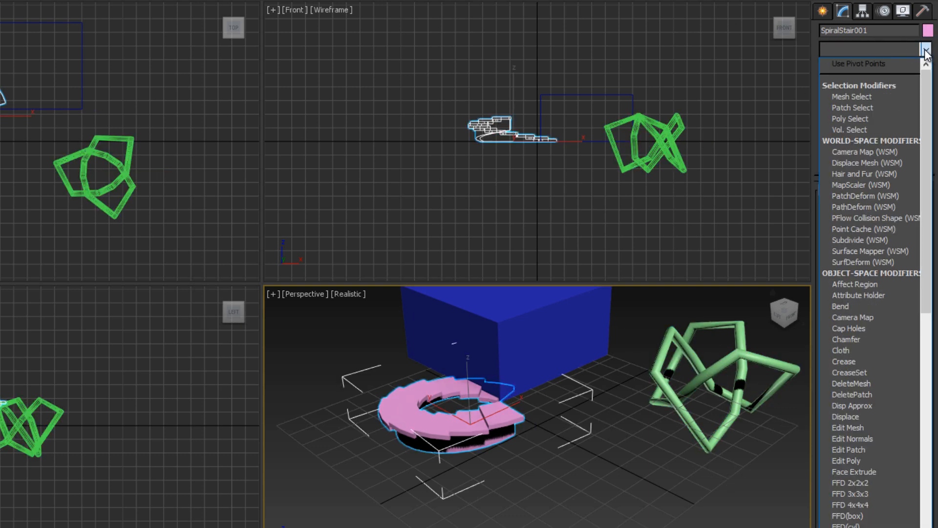
{"action": "left_click", "coordinate": [840, 306]}
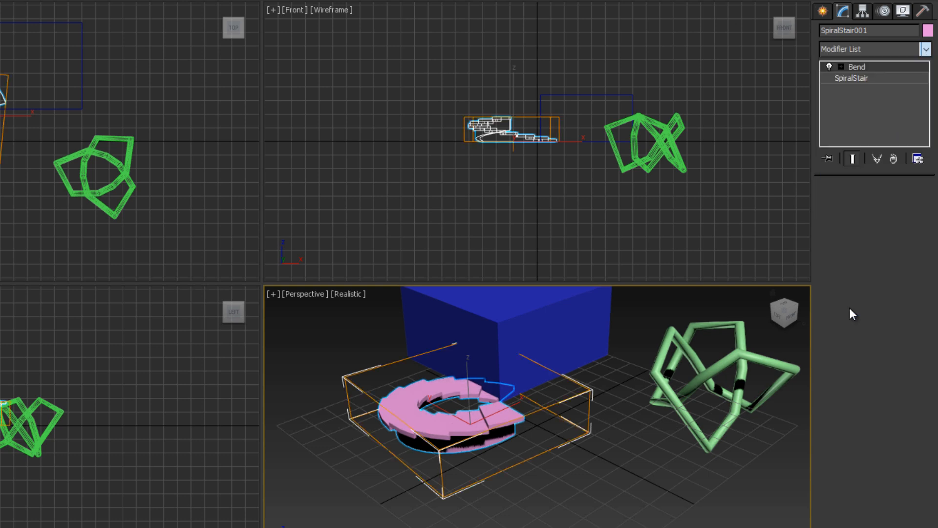
{"action": "left_click", "coordinate": [858, 67]}
{"action": "type", "text": "-99"}
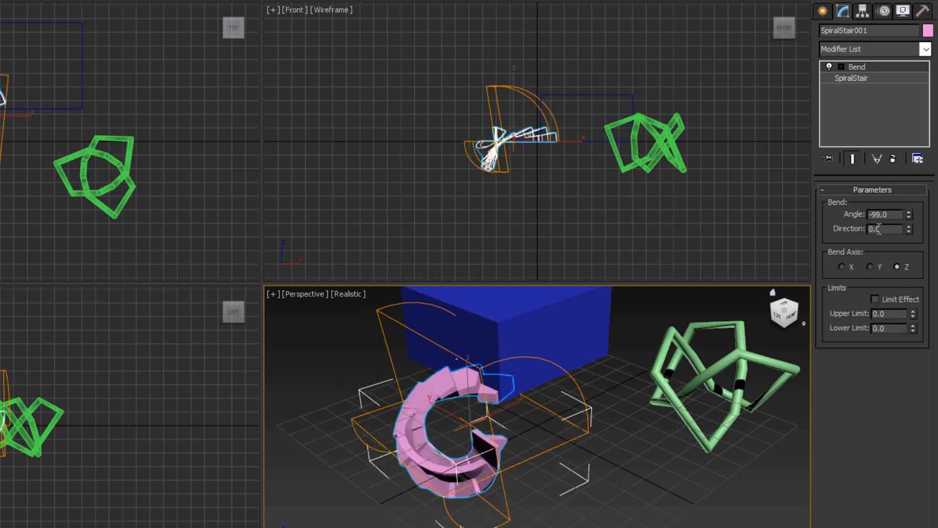
{"action": "triple_click", "coordinate": [885, 214]}
{"action": "type", "text": "-90"}
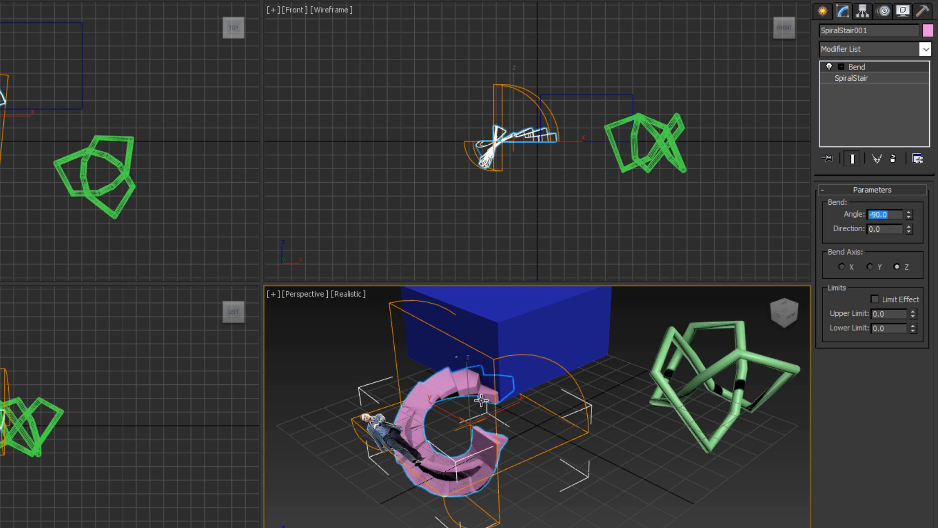
- Add a second Bend to the staircase set to 505.5 degrees around the Y axis
{"action": "left_click", "coordinate": [926, 49]}
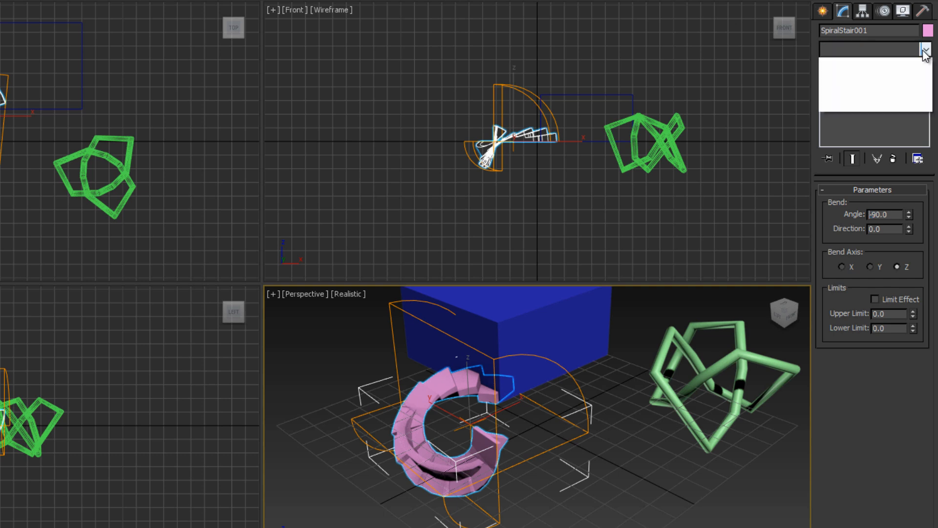
{"action": "left_click", "coordinate": [925, 49]}
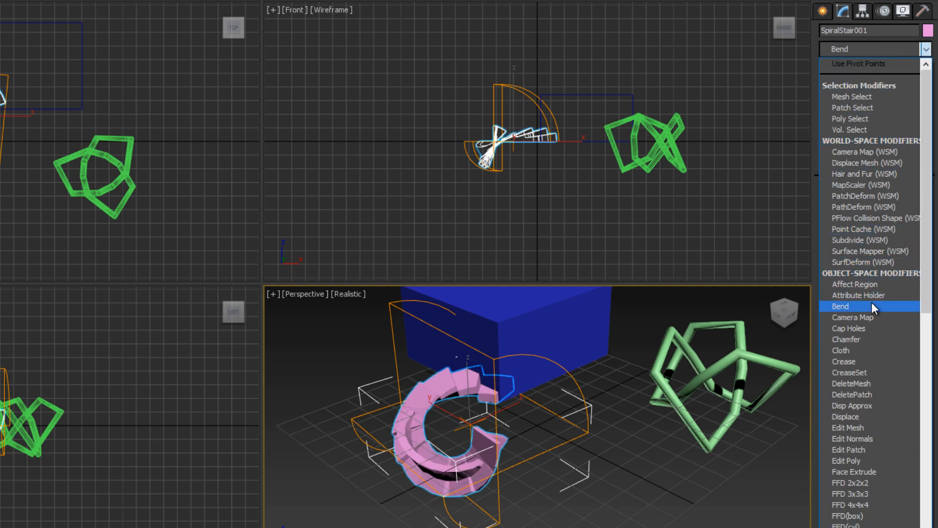
{"action": "left_click", "coordinate": [839, 306]}
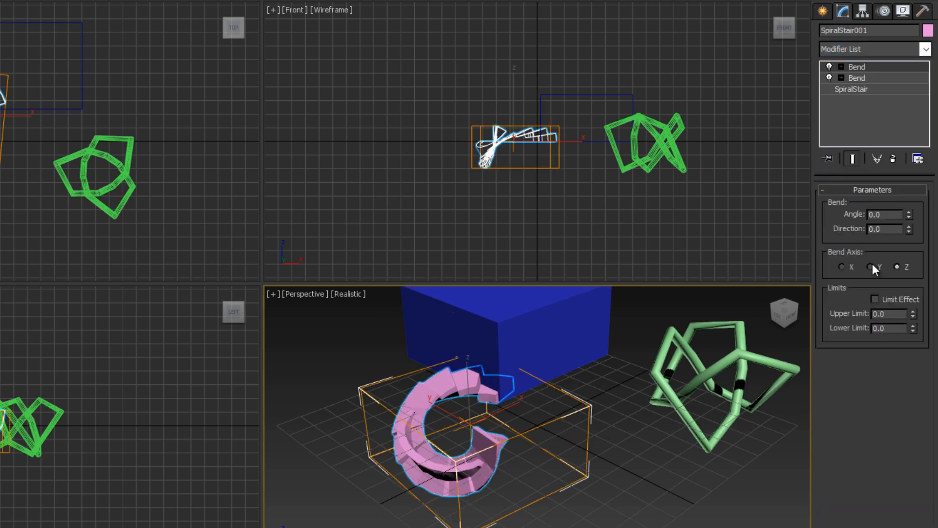
{"action": "left_click", "coordinate": [841, 265]}
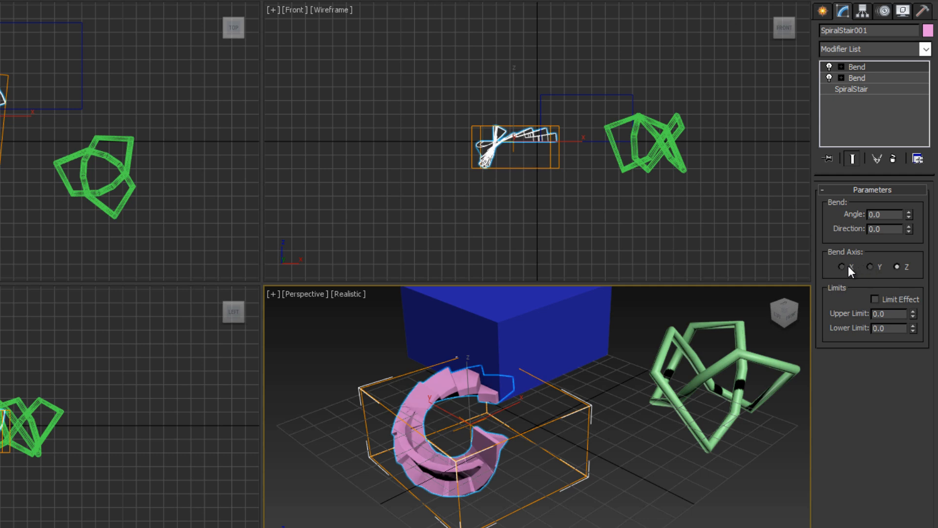
{"action": "left_click", "coordinate": [870, 266]}
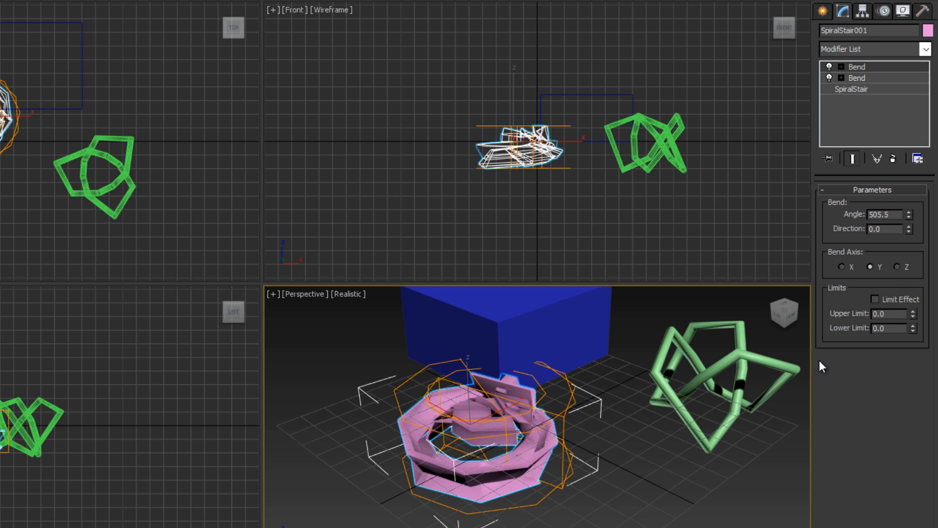
{"action": "mouse_move", "coordinate": [876, 417]}
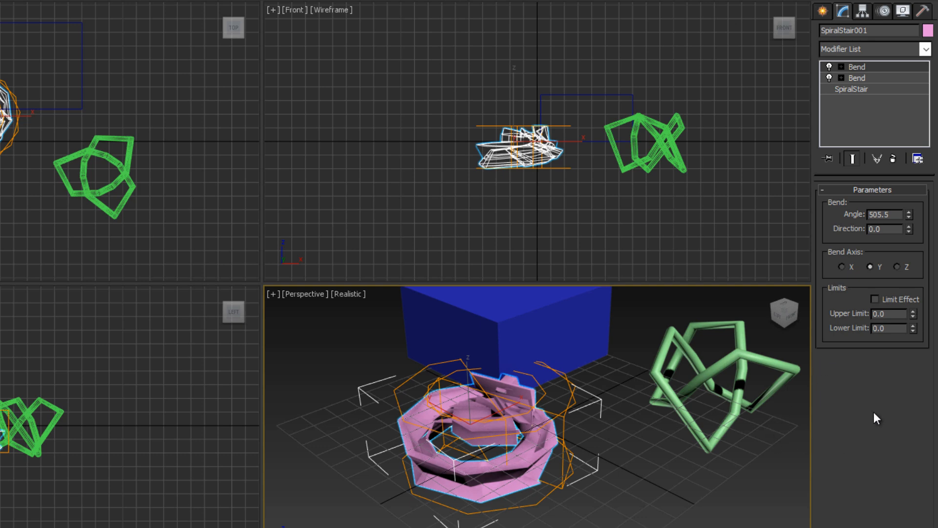
{"action": "mouse_move", "coordinate": [809, 174]}
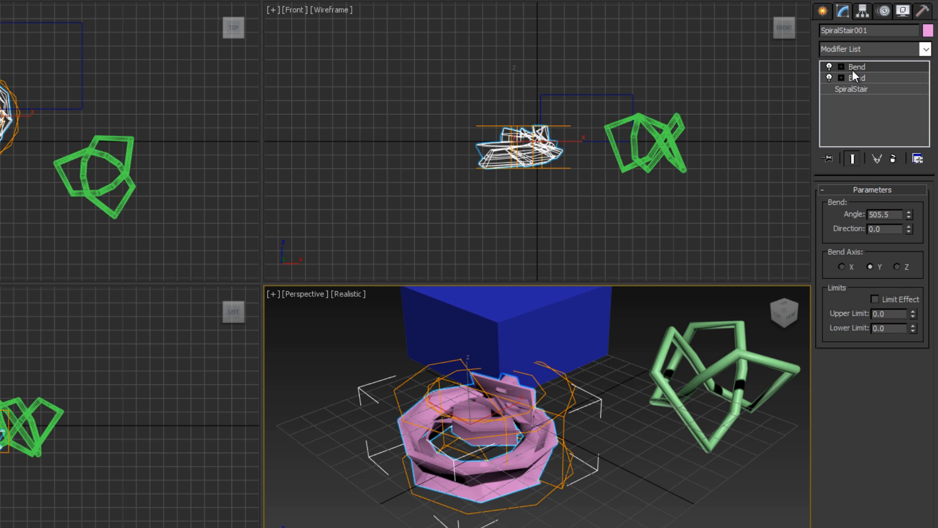
- Set the upper Bend angle to 77.5 and narrow the staircase Width to about 4.83
{"action": "left_click", "coordinate": [852, 89]}
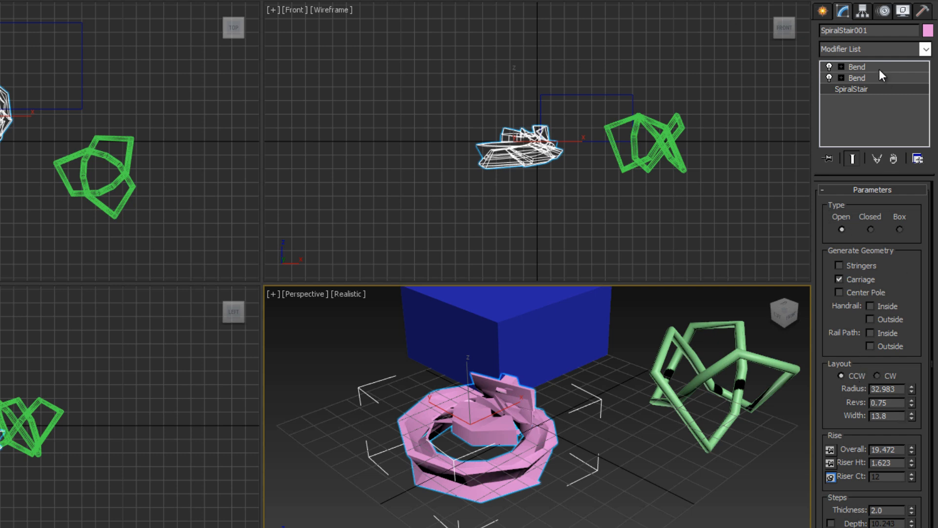
{"action": "left_click", "coordinate": [857, 78]}
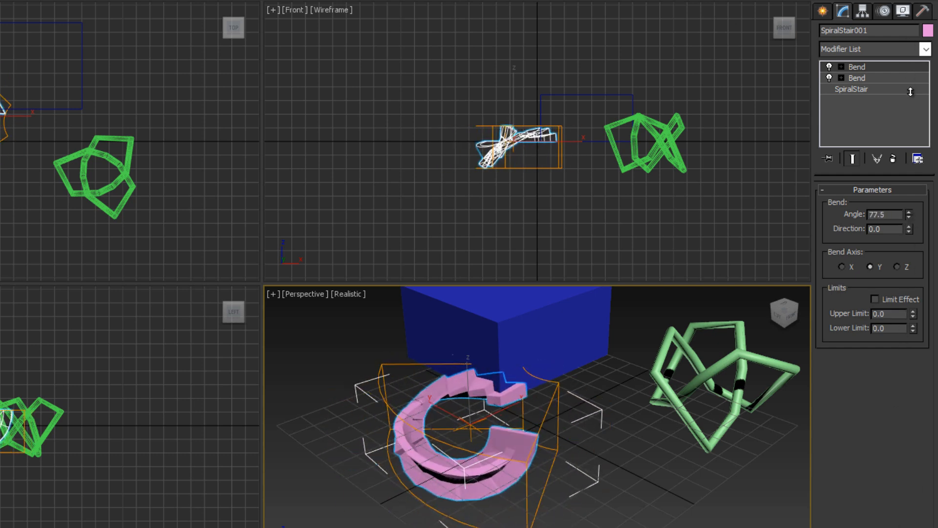
{"action": "mouse_move", "coordinate": [722, 317]}
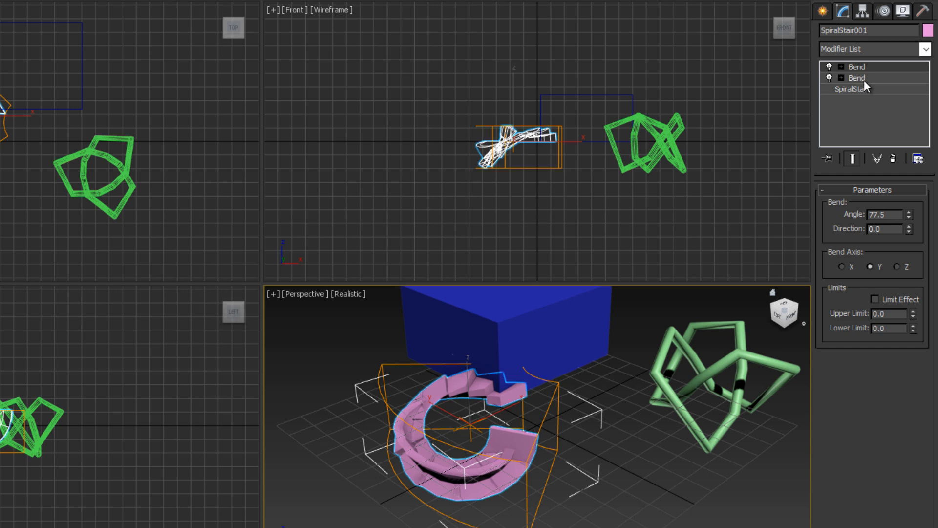
{"action": "left_click", "coordinate": [851, 89]}
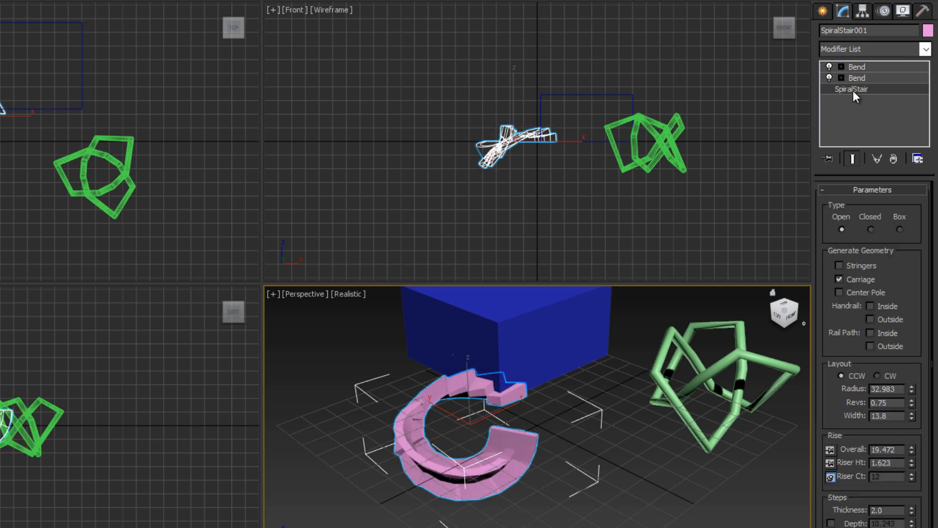
{"action": "mouse_move", "coordinate": [908, 467]}
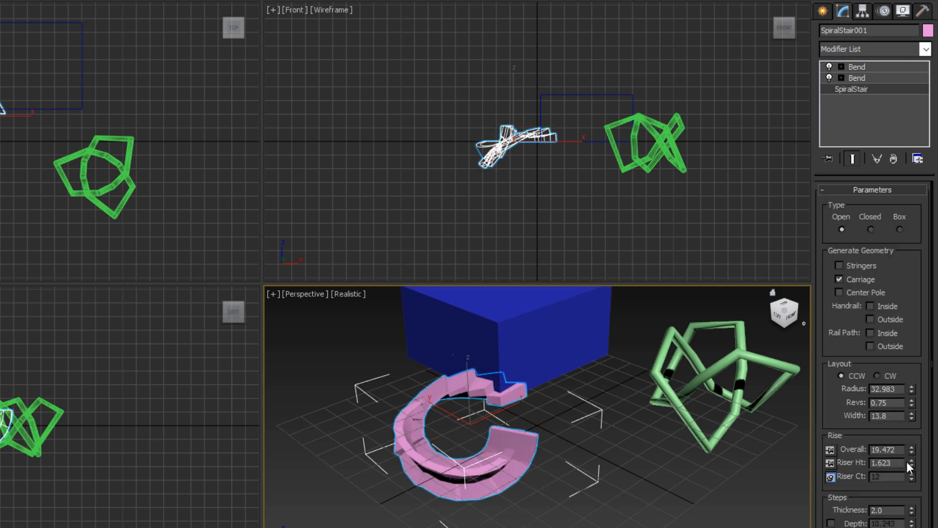
{"action": "left_click", "coordinate": [912, 413]}
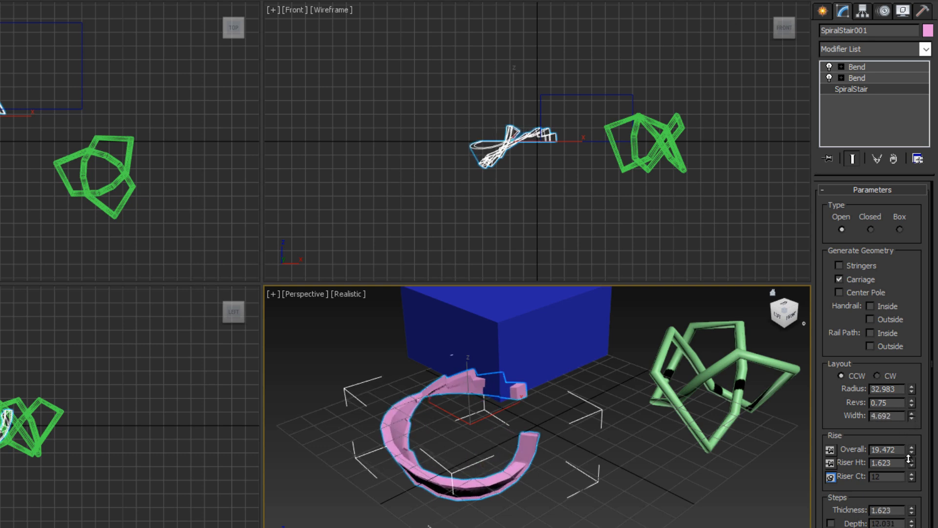
{"action": "left_click", "coordinate": [912, 412]}
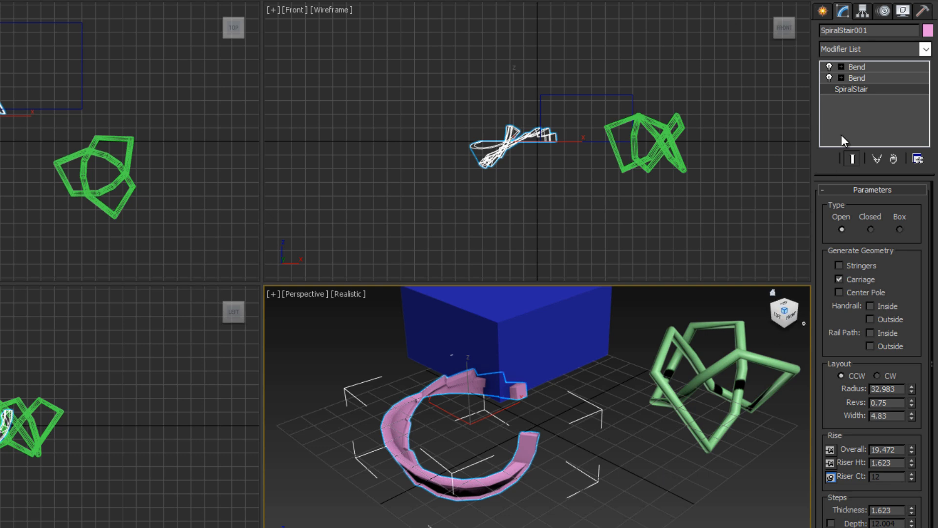
- Delete both Bend modifiers from SpiralStair001's stack, restoring its unbent shape
{"action": "right_click", "coordinate": [857, 67]}
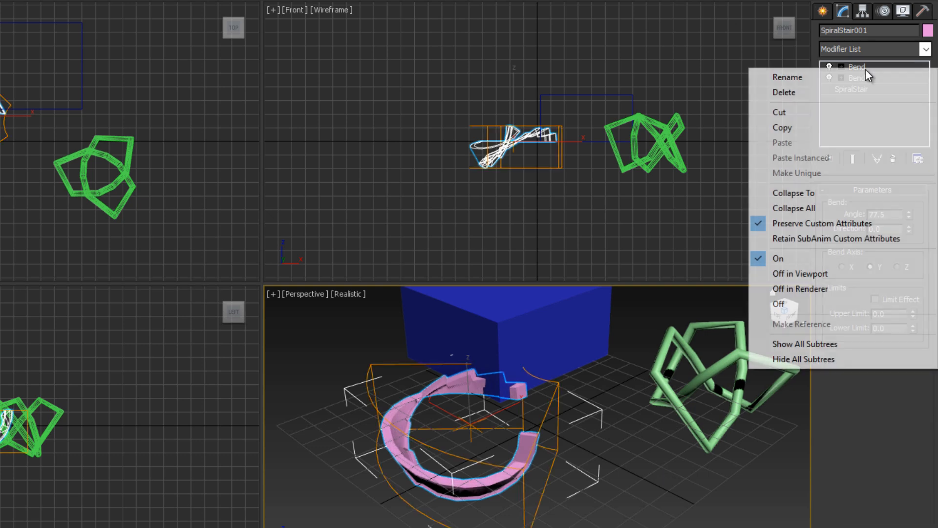
{"action": "mouse_move", "coordinate": [823, 184]}
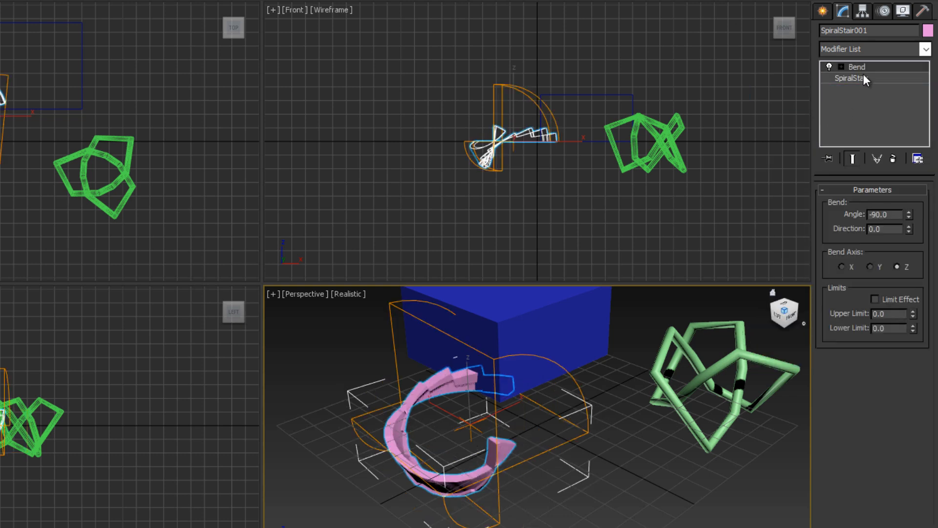
{"action": "right_click", "coordinate": [865, 79]}
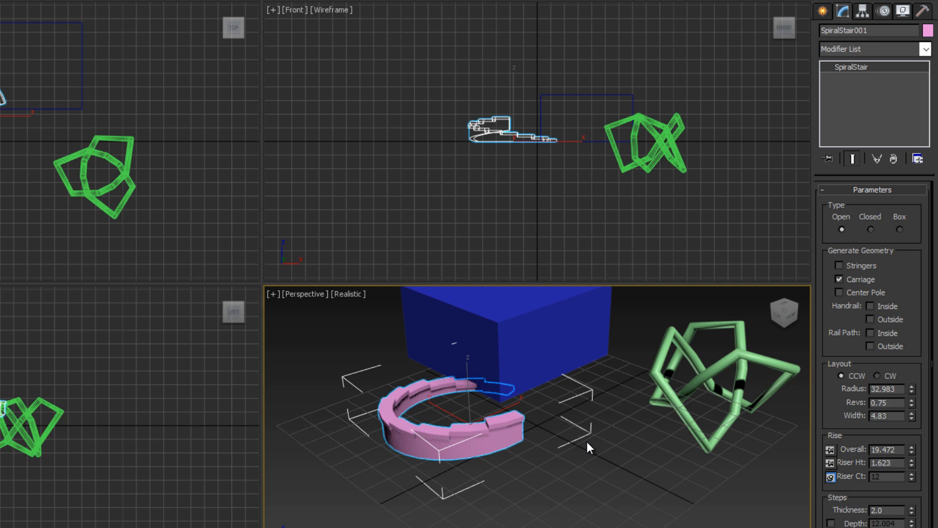
{"action": "mouse_move", "coordinate": [556, 460]}
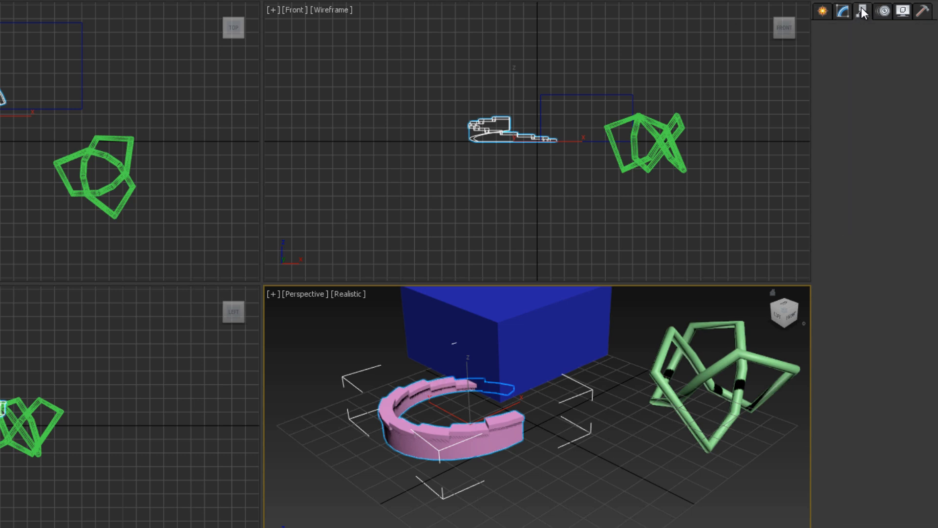
- Show the Hierarchy panel with SpiralStair001's pivot adjustment rollouts
{"action": "left_click", "coordinate": [862, 11]}
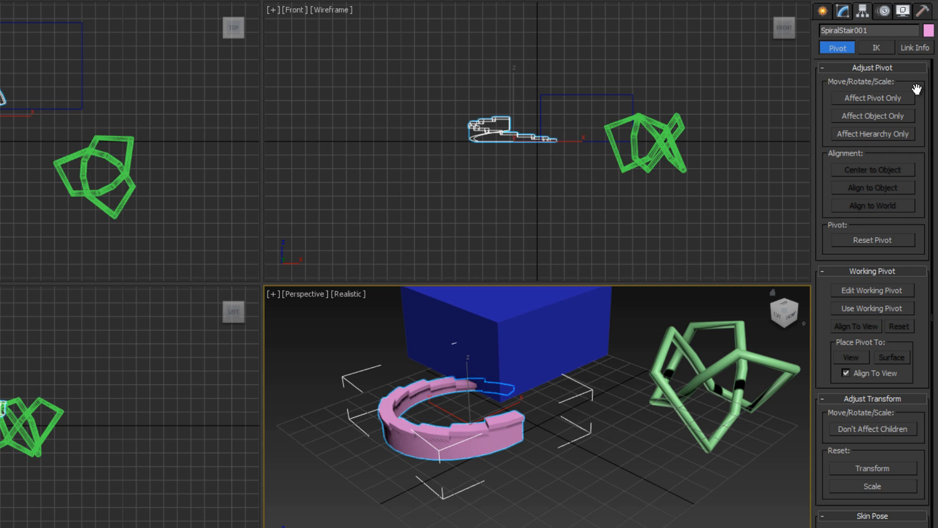
{"action": "mouse_move", "coordinate": [889, 17]}
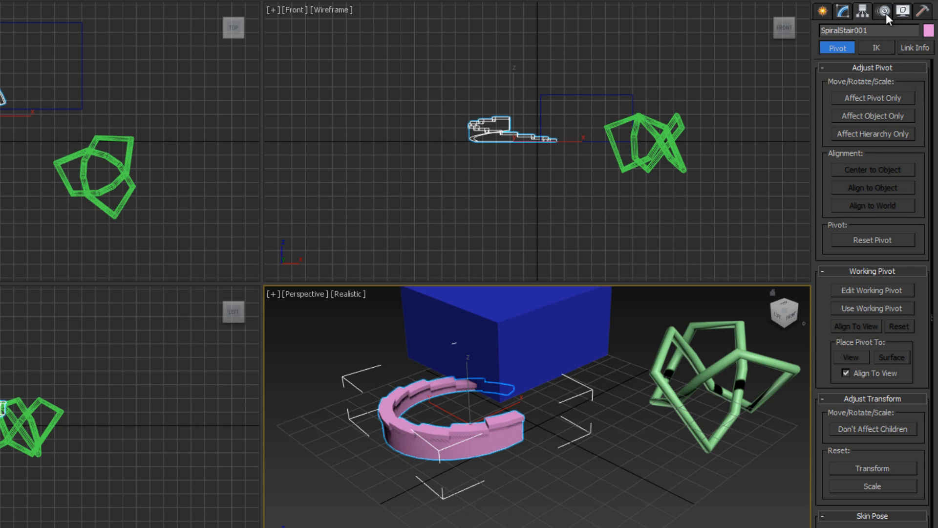
- Show the Motion panel with SpiralStair001's PRS Parameters and Key Info
{"action": "left_click", "coordinate": [862, 11]}
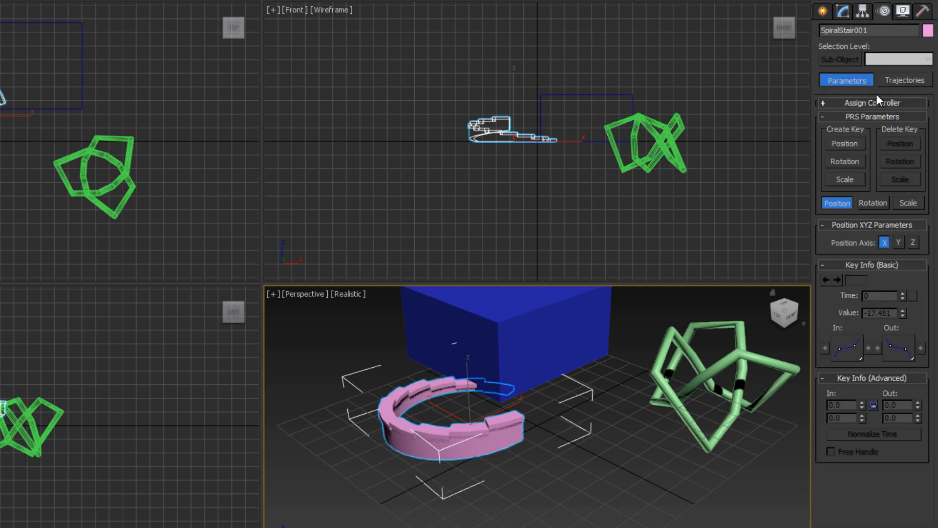
{"action": "mouse_move", "coordinate": [876, 89]}
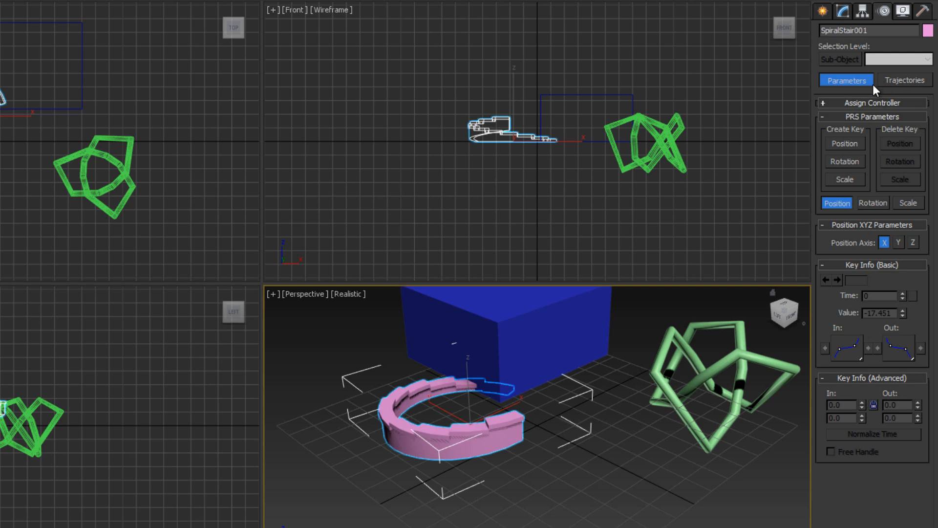
{"action": "mouse_move", "coordinate": [874, 97]}
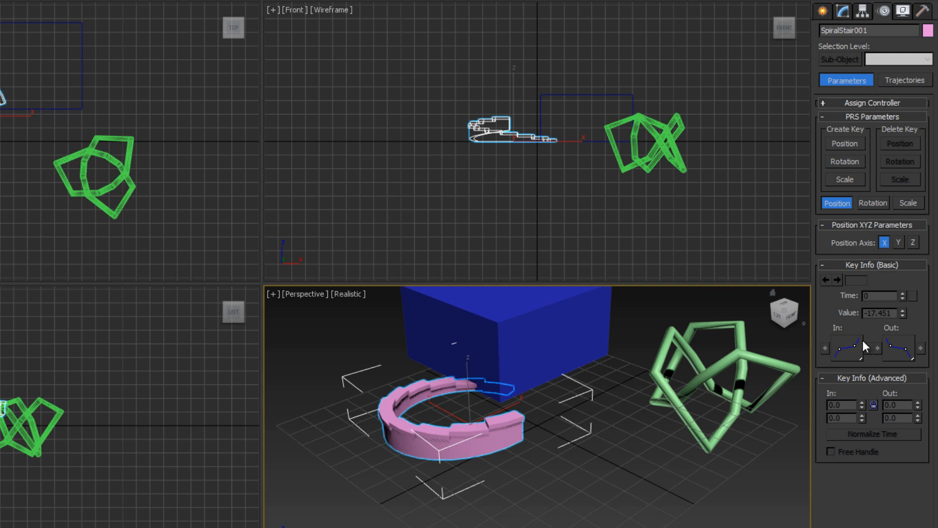
{"action": "mouse_move", "coordinate": [891, 287]}
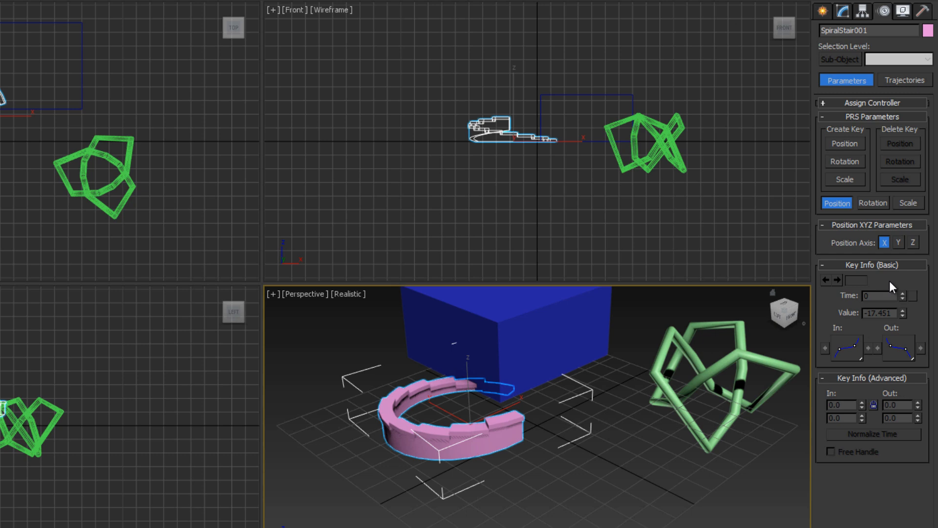
{"action": "mouse_move", "coordinate": [903, 11]}
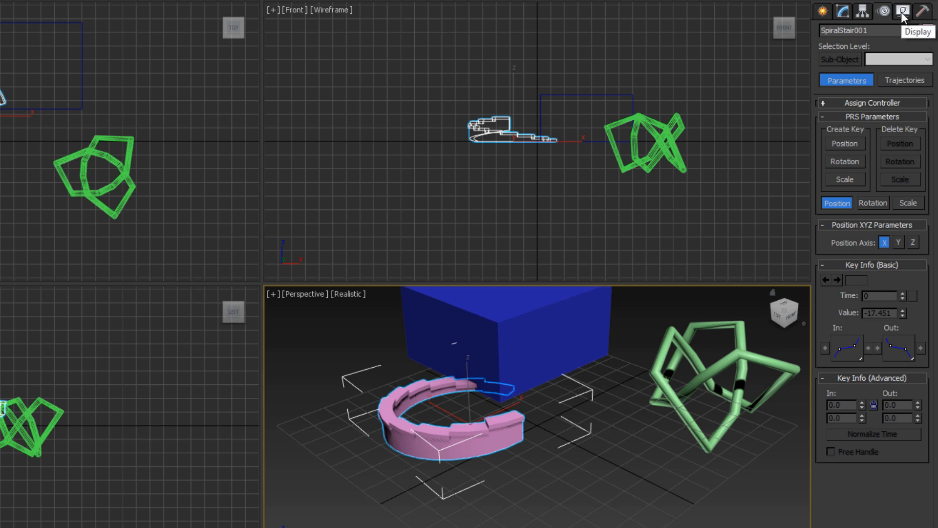
- In the Display panel set Wireframe and Shaded display colour to Material Color
{"action": "left_click", "coordinate": [903, 12]}
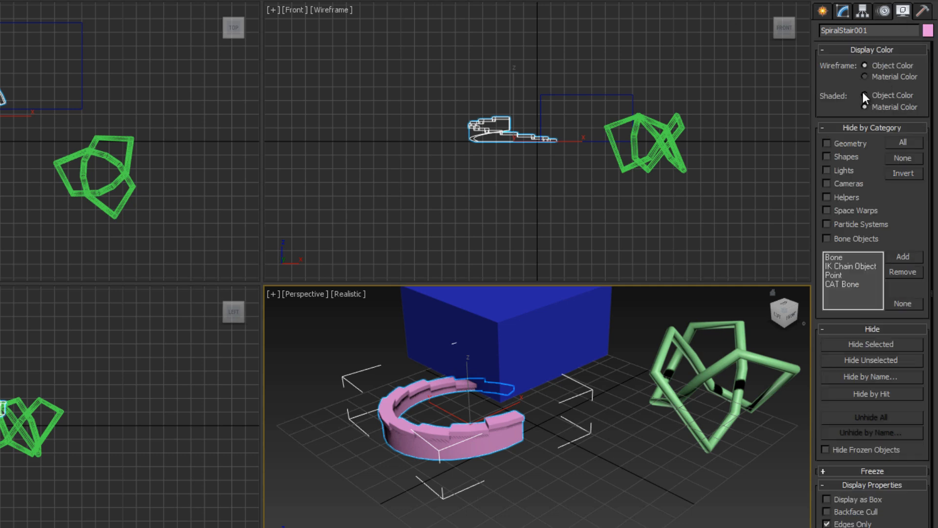
{"action": "left_click", "coordinate": [864, 107]}
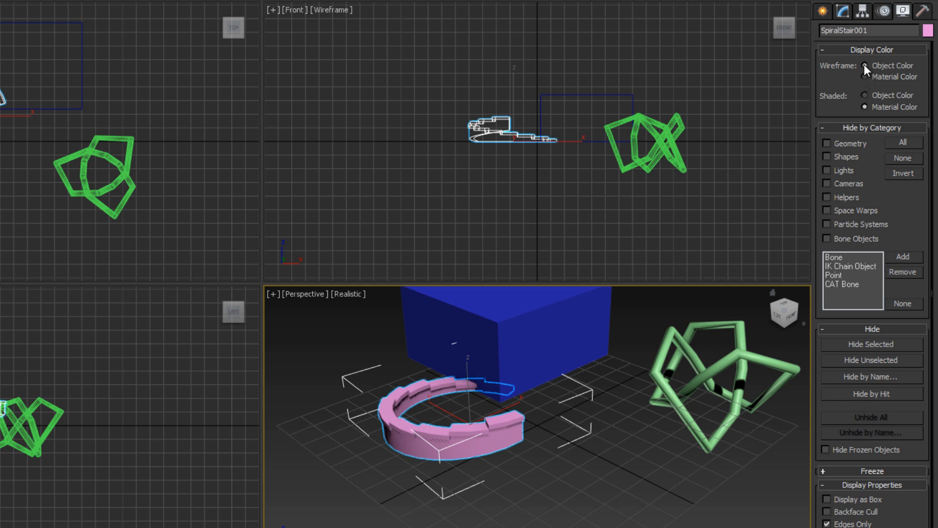
{"action": "left_click", "coordinate": [865, 65]}
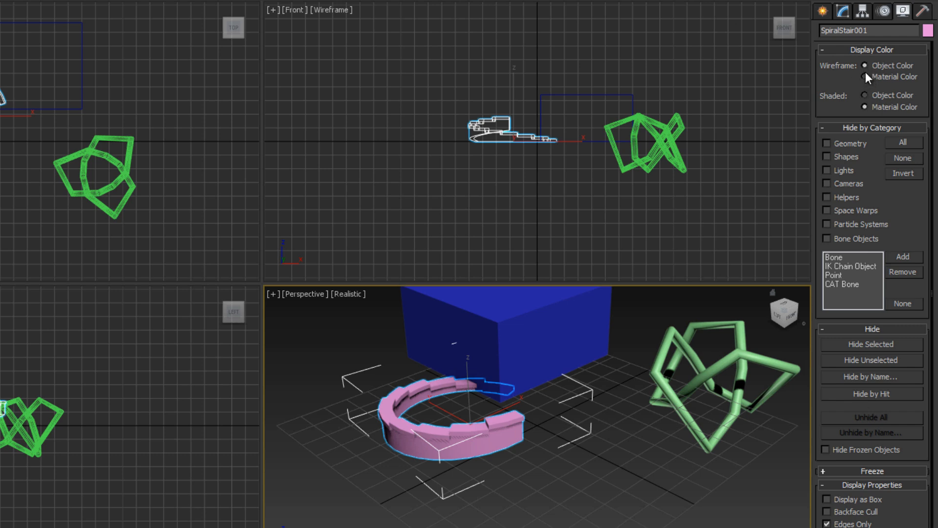
{"action": "left_click", "coordinate": [865, 76]}
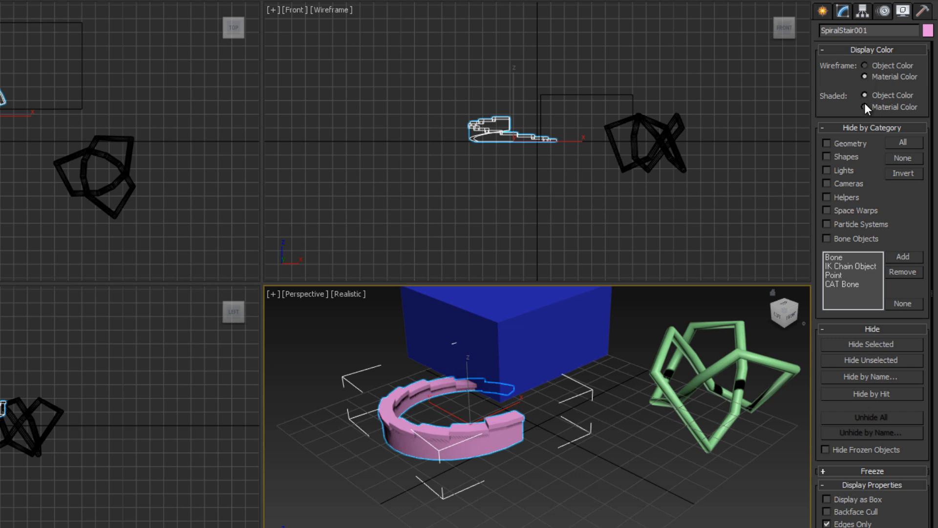
{"action": "left_click", "coordinate": [864, 106]}
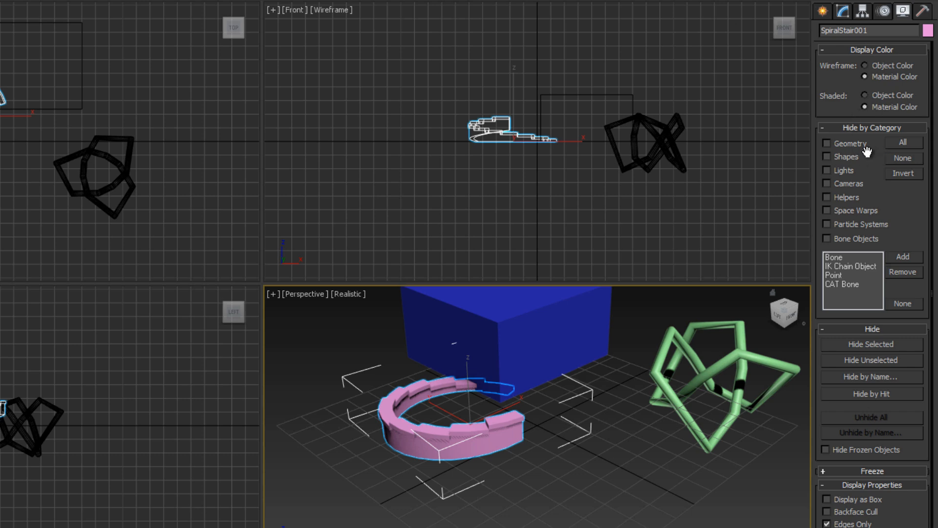
{"action": "mouse_move", "coordinate": [844, 148]}
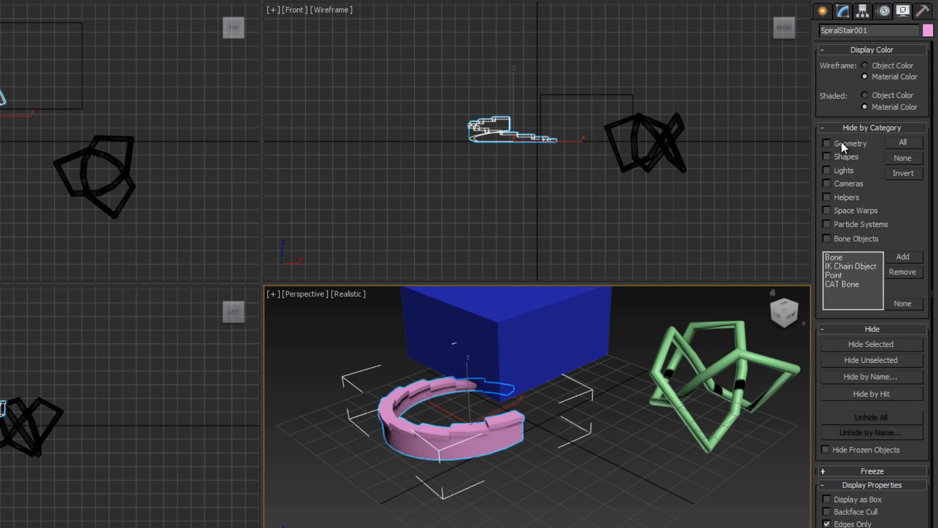
{"action": "mouse_move", "coordinate": [843, 184]}
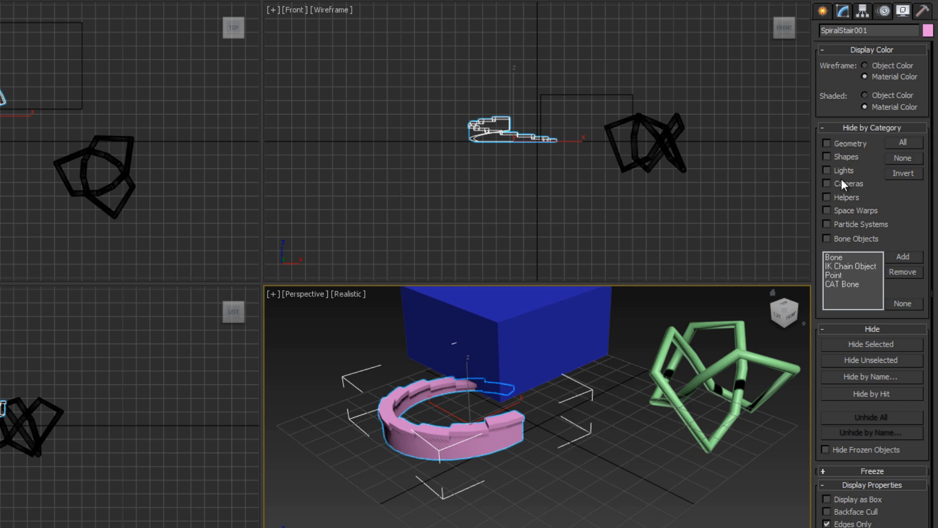
{"action": "mouse_move", "coordinate": [838, 178]}
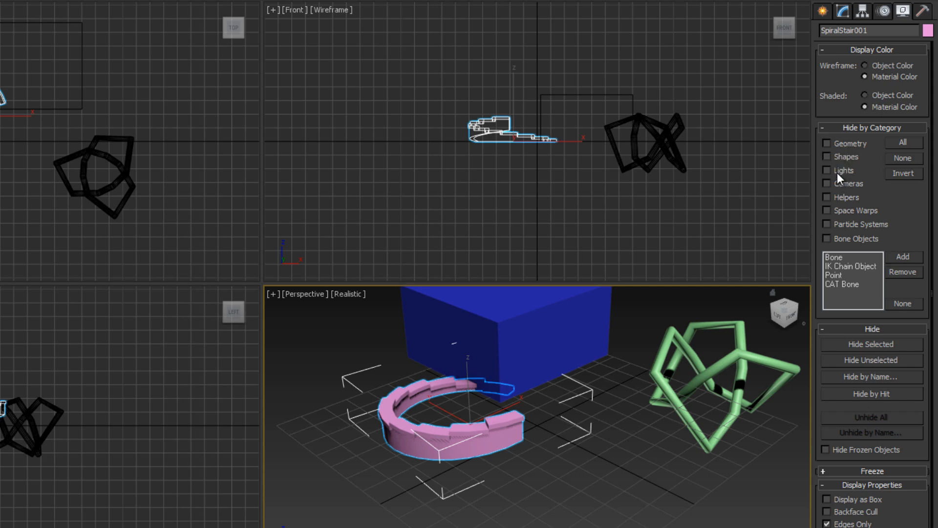
- Toggle Hide by Category for Geometry and Cameras on and back off, leaving everything visible
{"action": "left_click", "coordinate": [827, 143]}
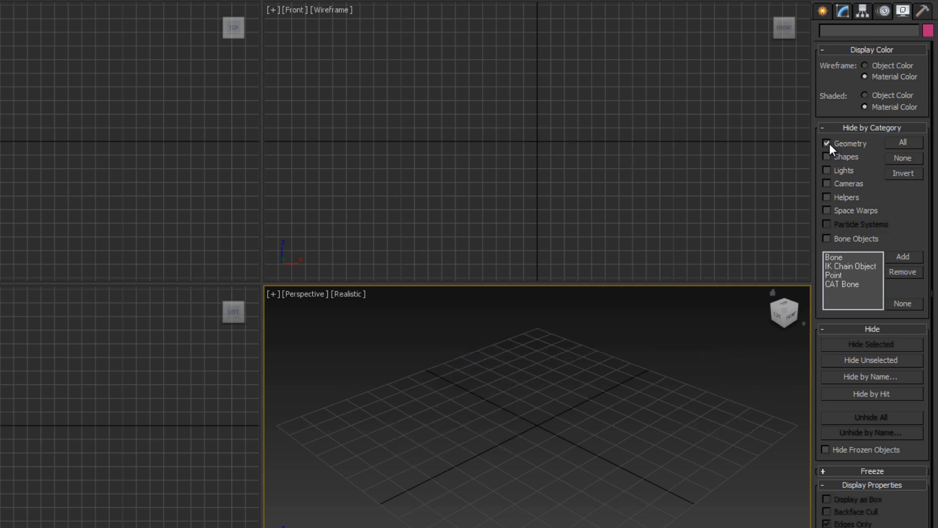
{"action": "left_click", "coordinate": [827, 143]}
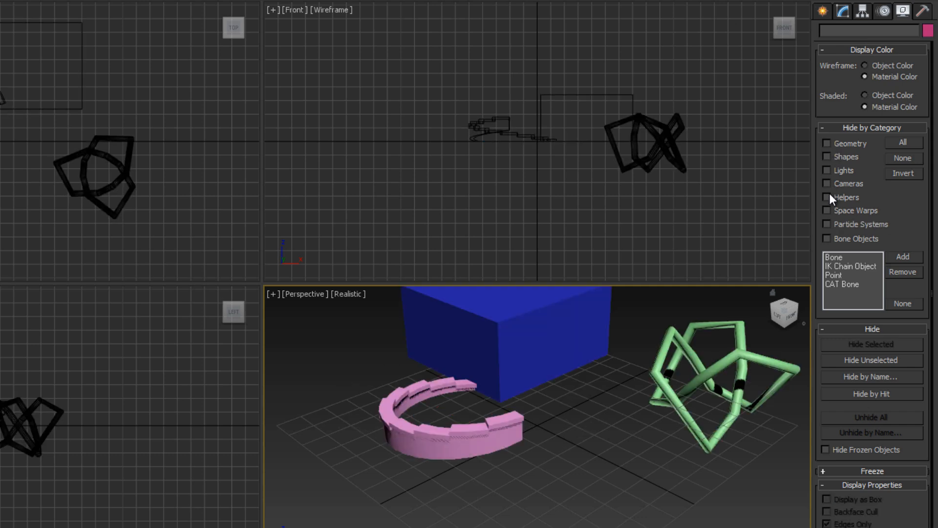
{"action": "left_click", "coordinate": [828, 184]}
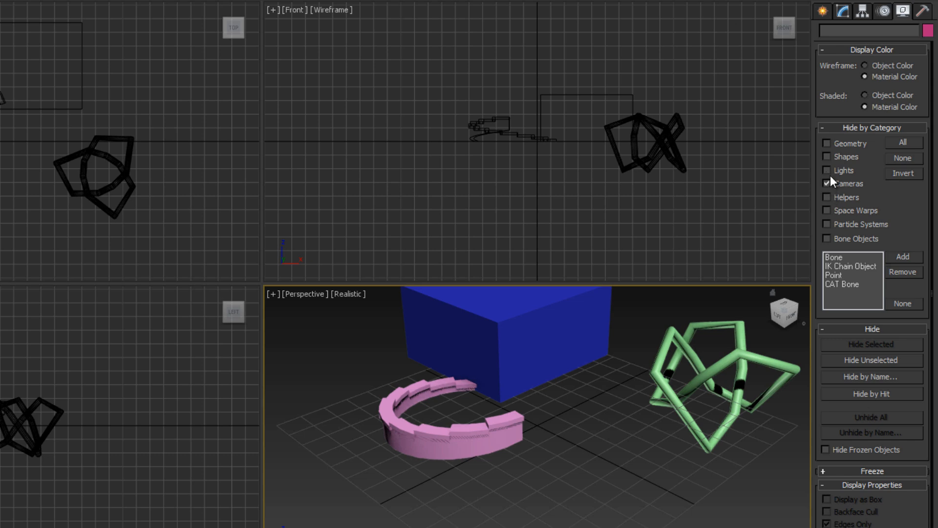
{"action": "left_click", "coordinate": [828, 182]}
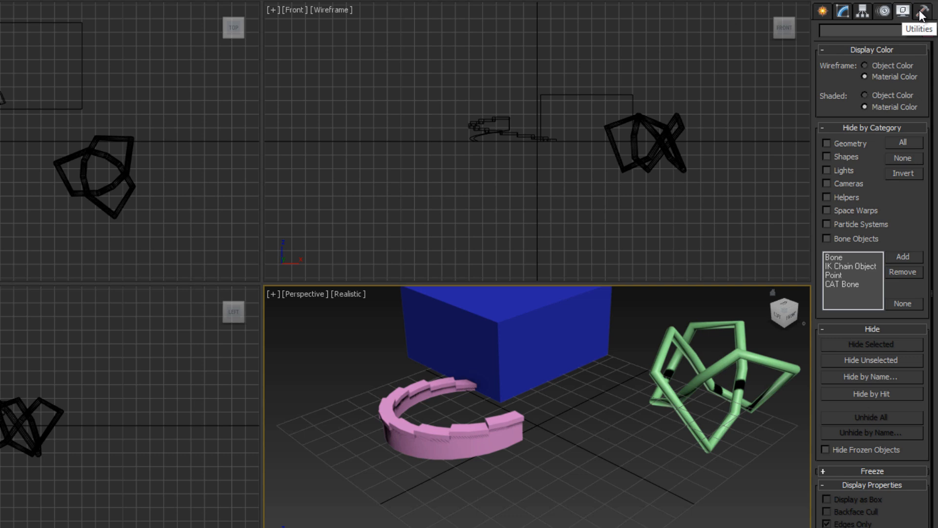
- Show the Utilities panel, opening and then closing the Asset Browser
{"action": "left_click", "coordinate": [924, 11]}
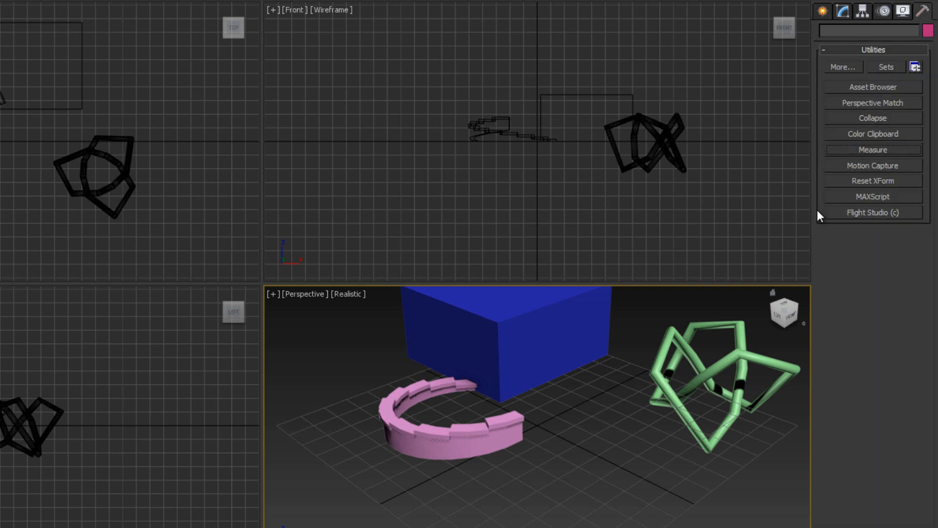
{"action": "left_click", "coordinate": [873, 87]}
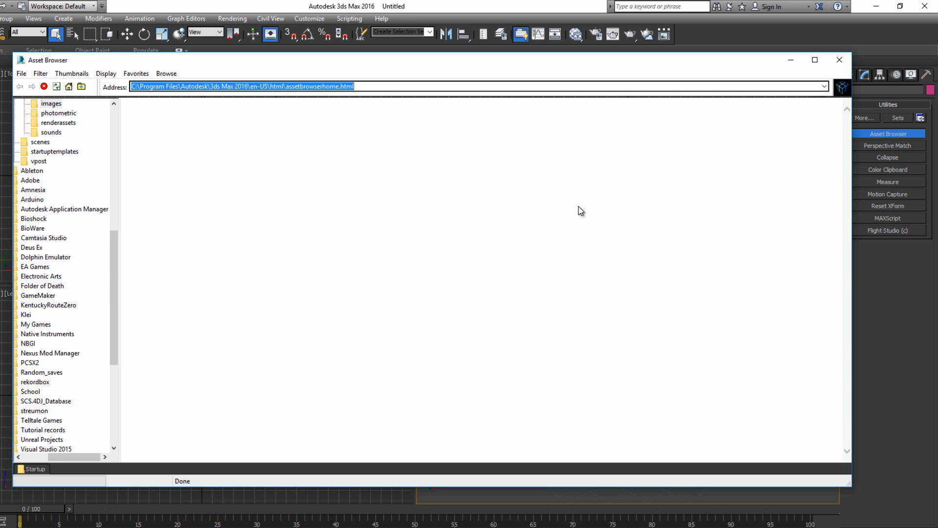
{"action": "mouse_move", "coordinate": [725, 102]}
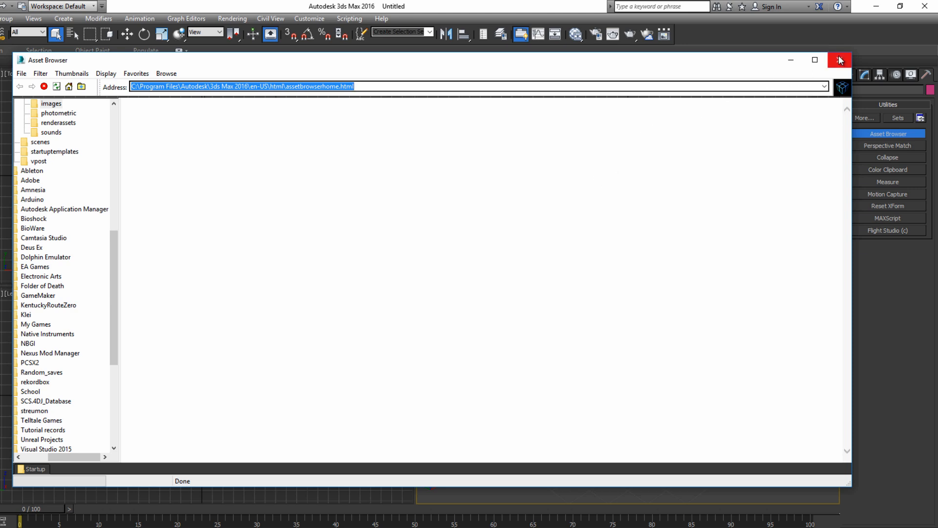
{"action": "left_click", "coordinate": [839, 60]}
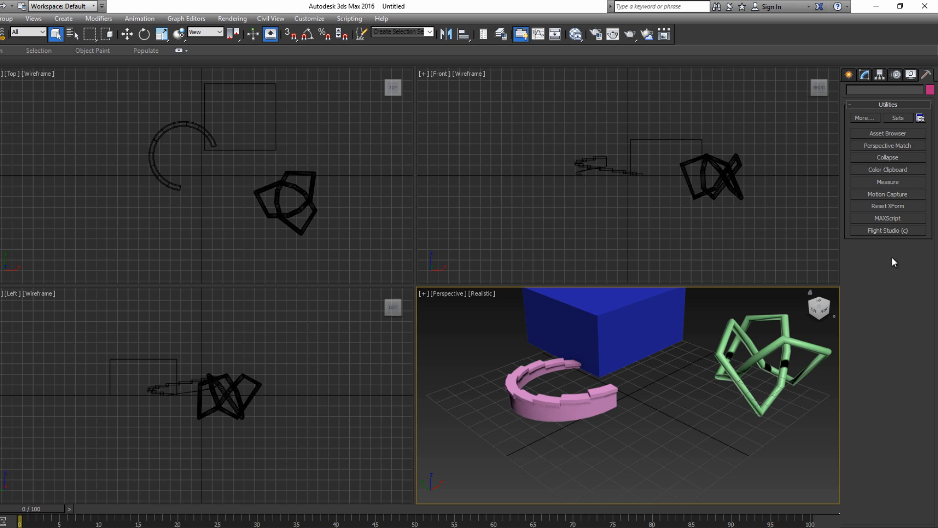
{"action": "mouse_move", "coordinate": [867, 172]}
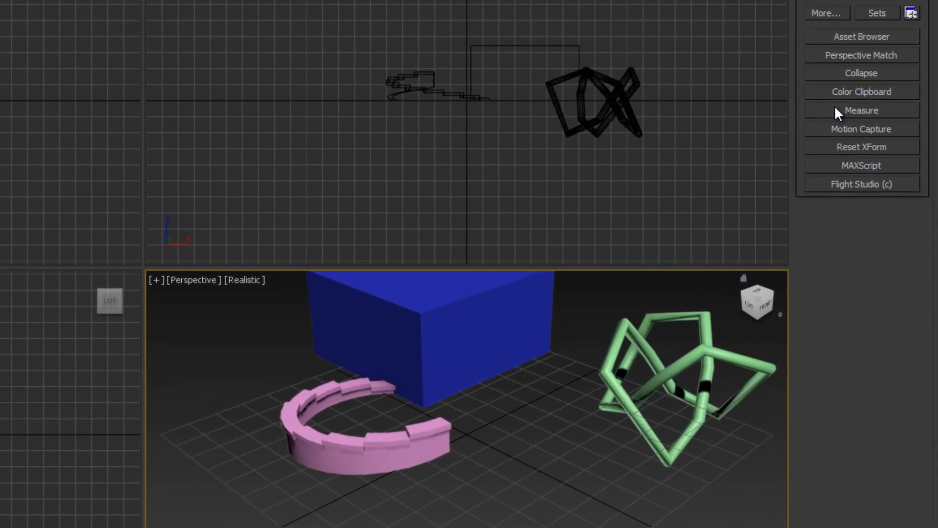
- Measure SpiralStair001 (64.374 × 65.661 × 17.849), then bring up the MAXScript utility
{"action": "left_click", "coordinate": [860, 111]}
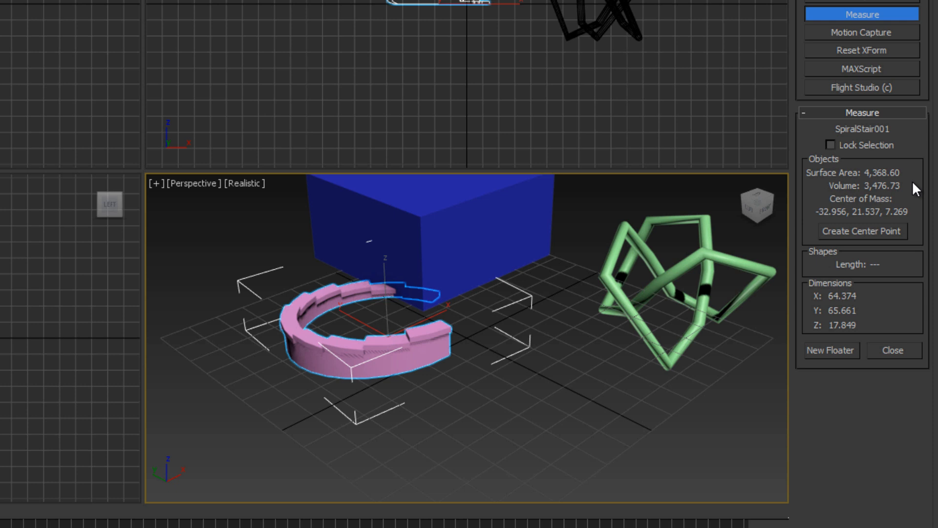
{"action": "mouse_move", "coordinate": [902, 266]}
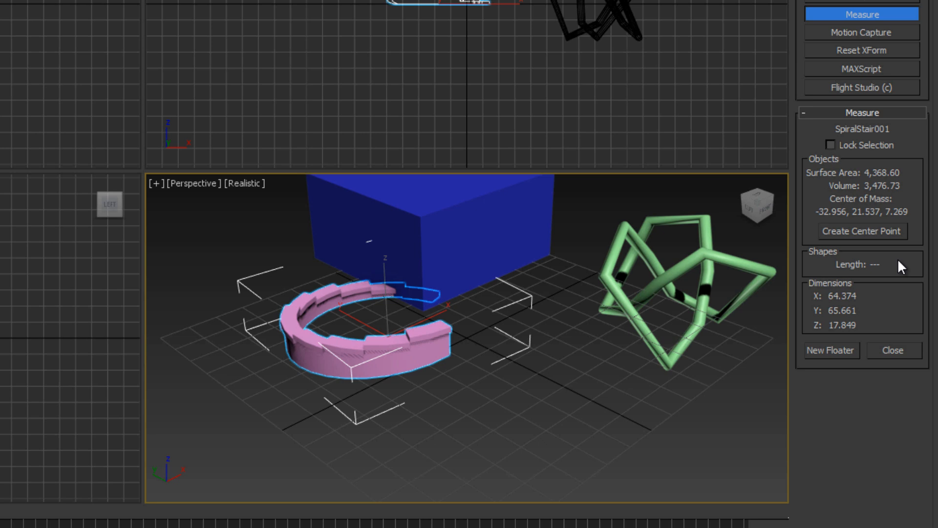
{"action": "left_click", "coordinate": [861, 69]}
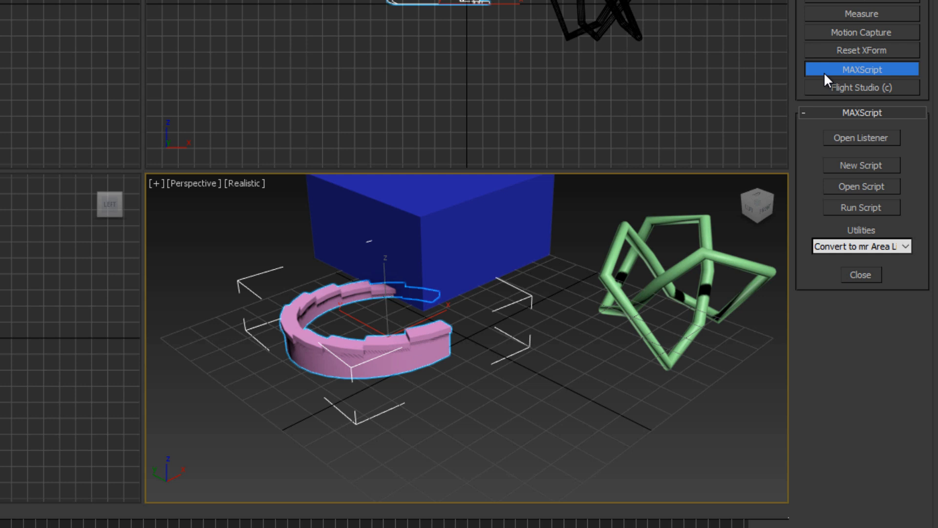
- Close the MAXScript utility and return to the Create panel's Stairs options
{"action": "left_click", "coordinate": [860, 274]}
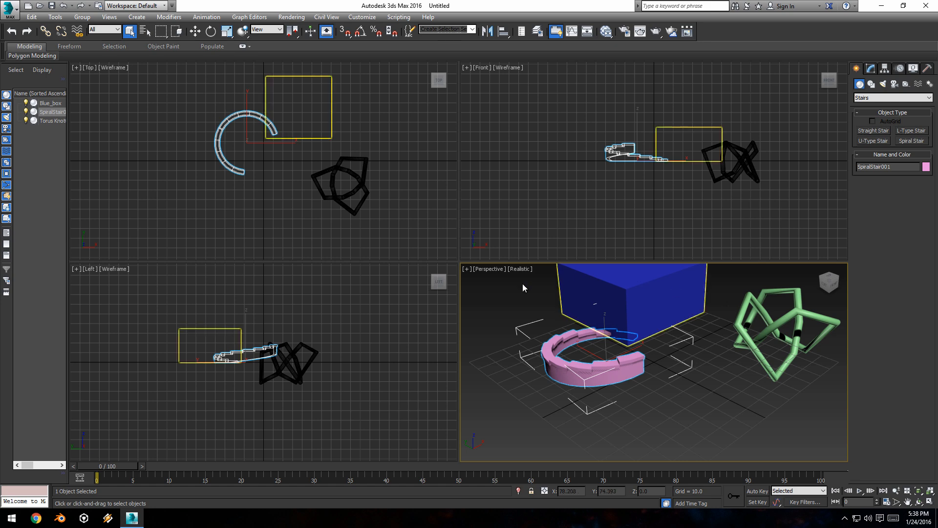
- Activate the Perspective viewport and maximize it with Alt+W
{"action": "middle_click", "coordinate": [510, 308]}
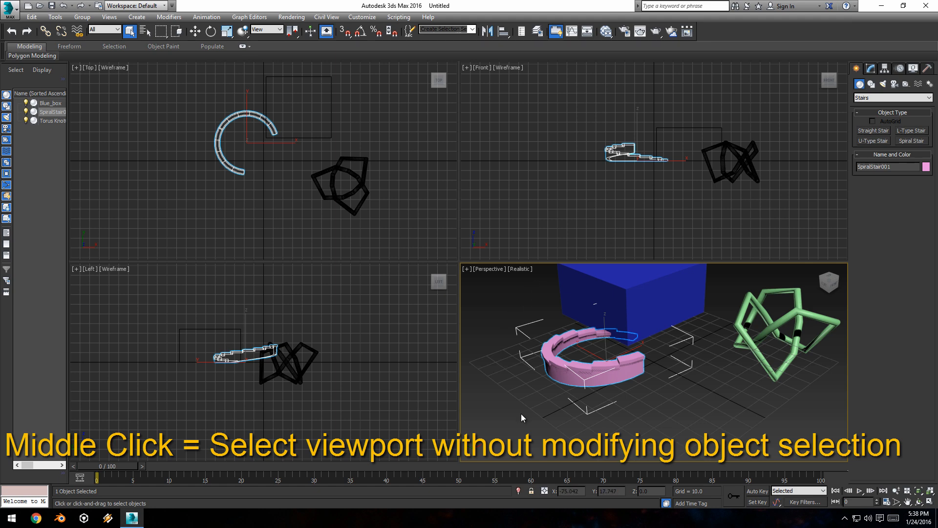
{"action": "mouse_move", "coordinate": [465, 457]}
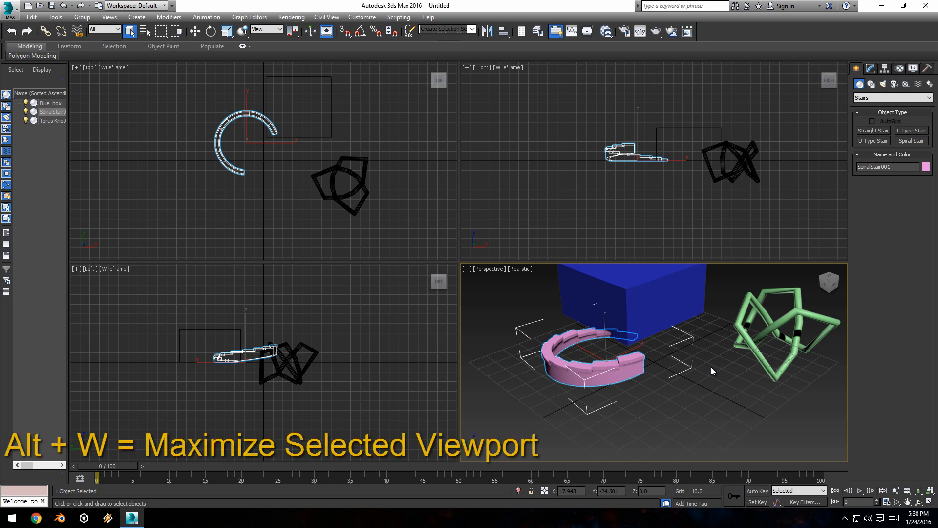
{"action": "key", "text": "alt+w"}
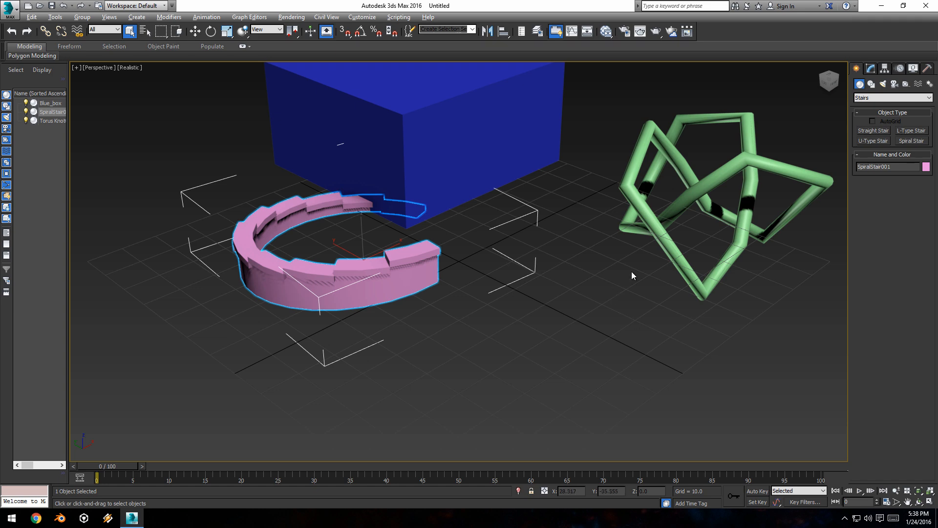
{"action": "mouse_move", "coordinate": [622, 141]}
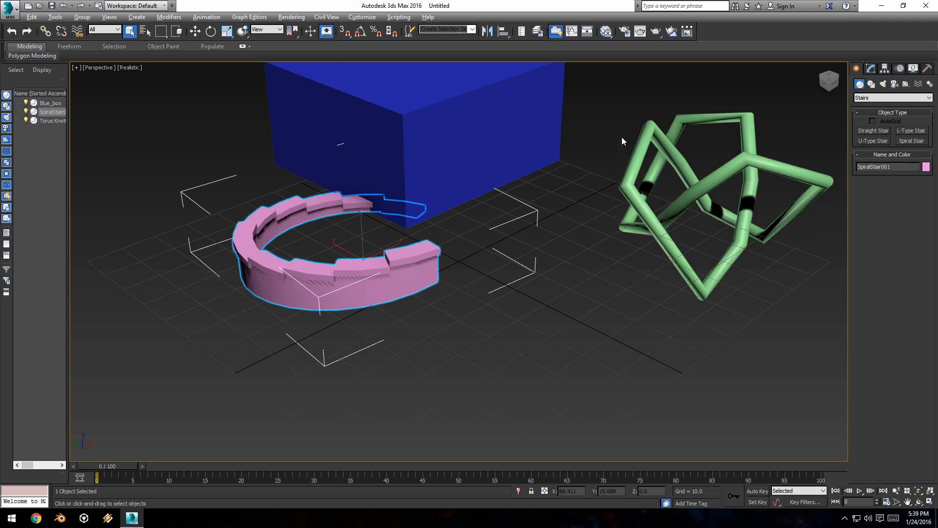
{"action": "mouse_move", "coordinate": [695, 92]}
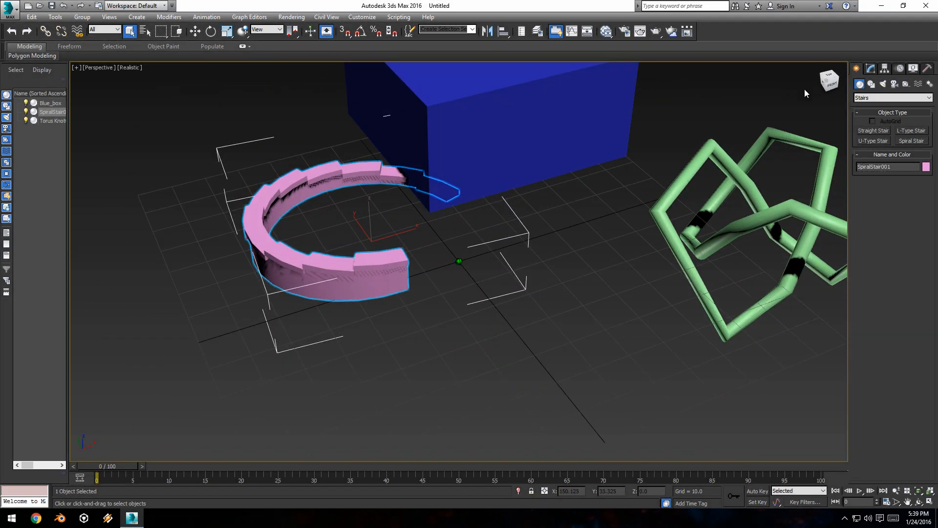
- Select Blue_box as the active object in the Scene Explorer
{"action": "left_click", "coordinate": [830, 83]}
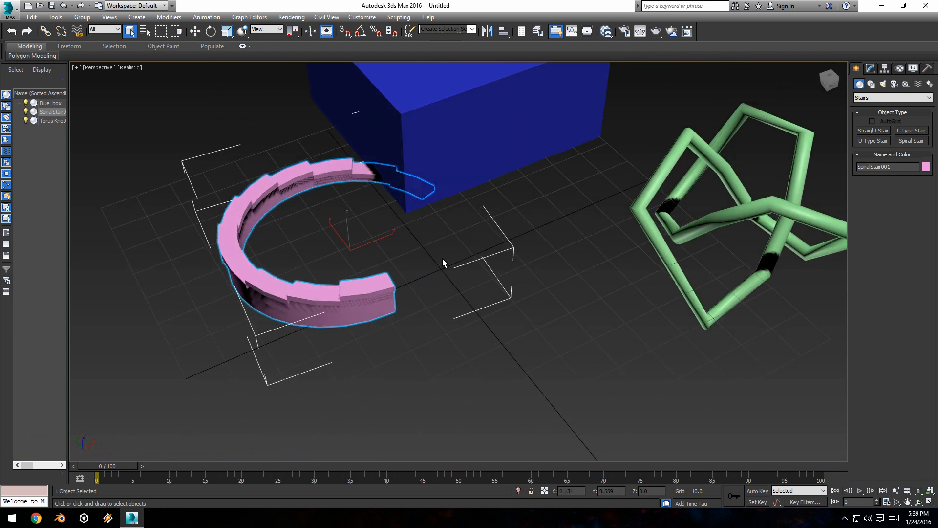
{"action": "mouse_move", "coordinate": [289, 180]}
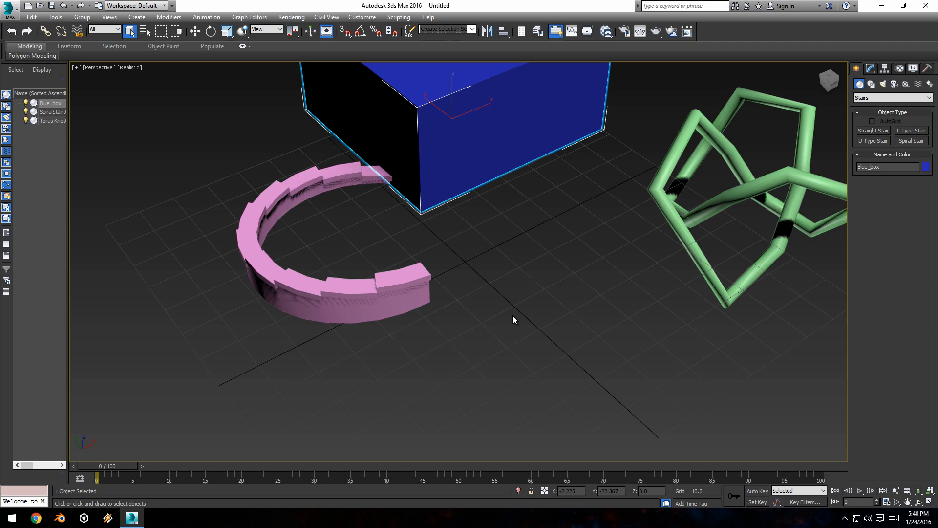
{"action": "key", "text": "z"}
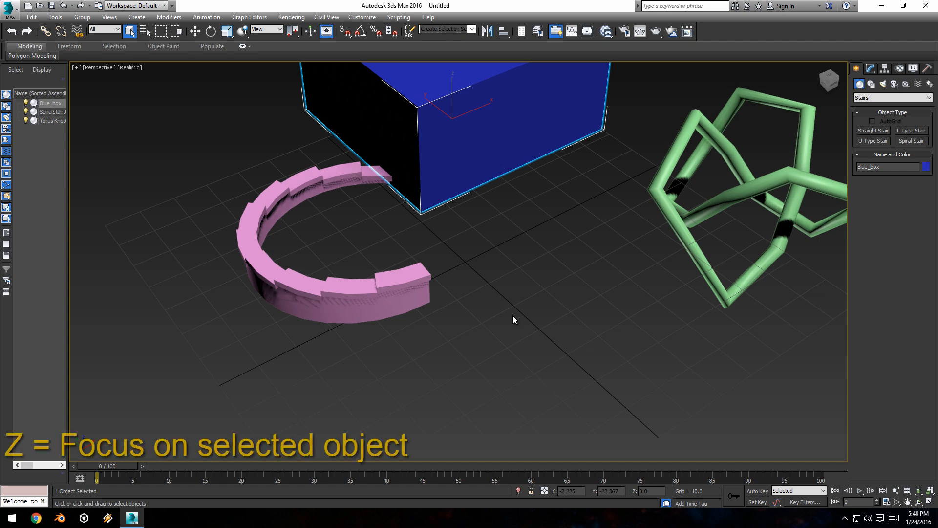
{"action": "key", "text": "z"}
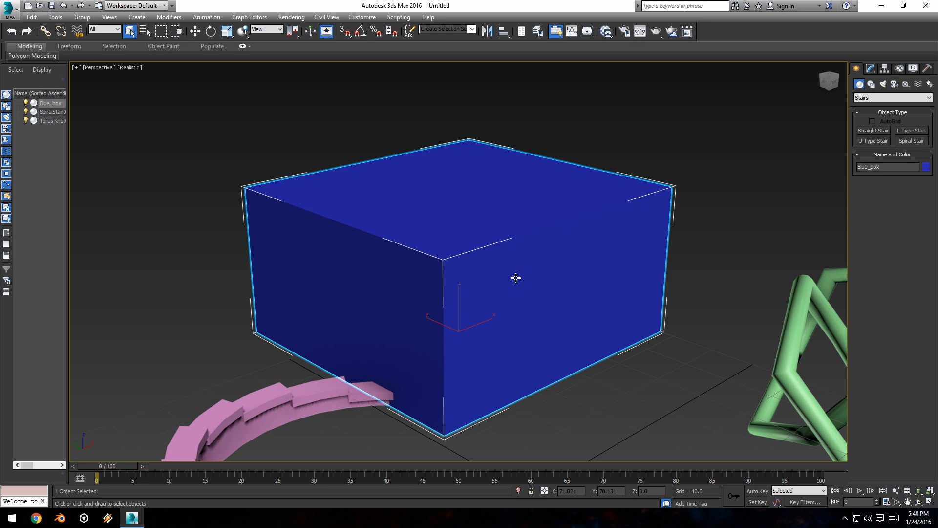
{"action": "mouse_move", "coordinate": [514, 306]}
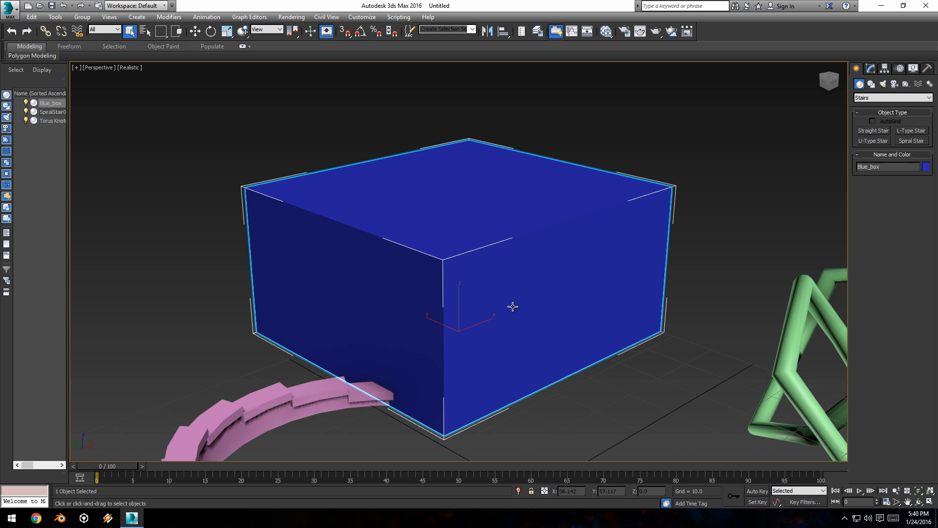
{"action": "mouse_move", "coordinate": [514, 306]}
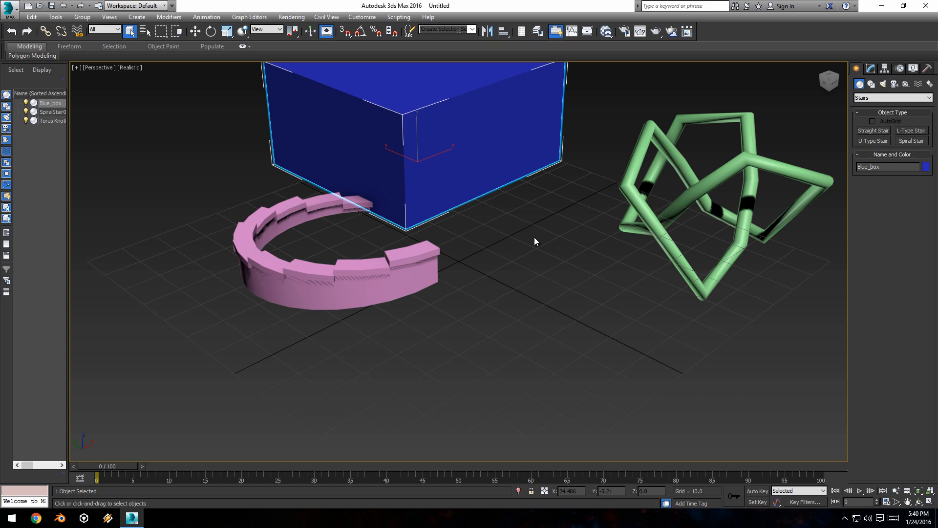
{"action": "mouse_move", "coordinate": [440, 229]}
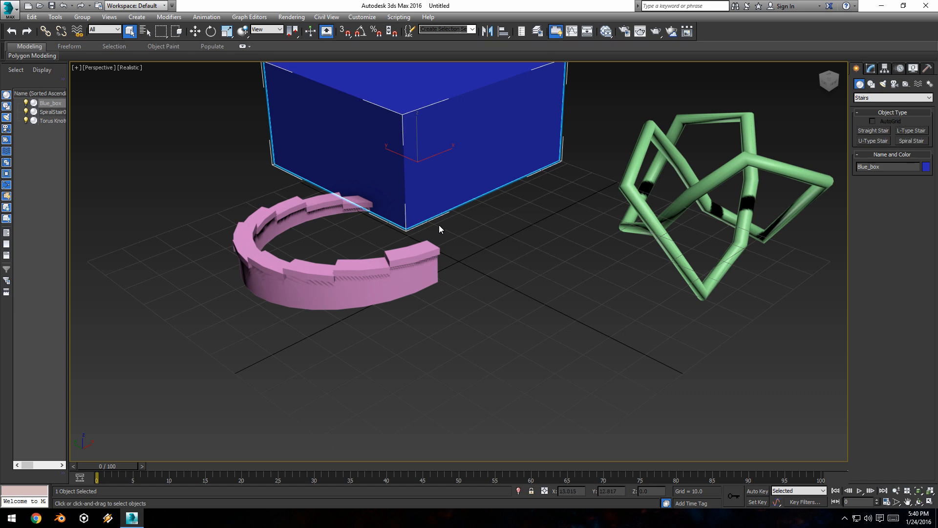
{"action": "mouse_move", "coordinate": [235, 198]}
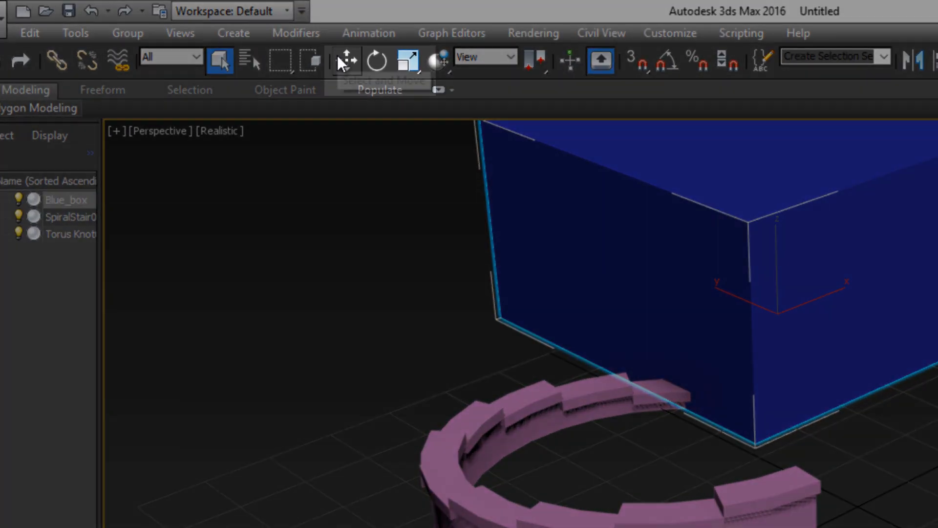
{"action": "mouse_move", "coordinate": [346, 61]}
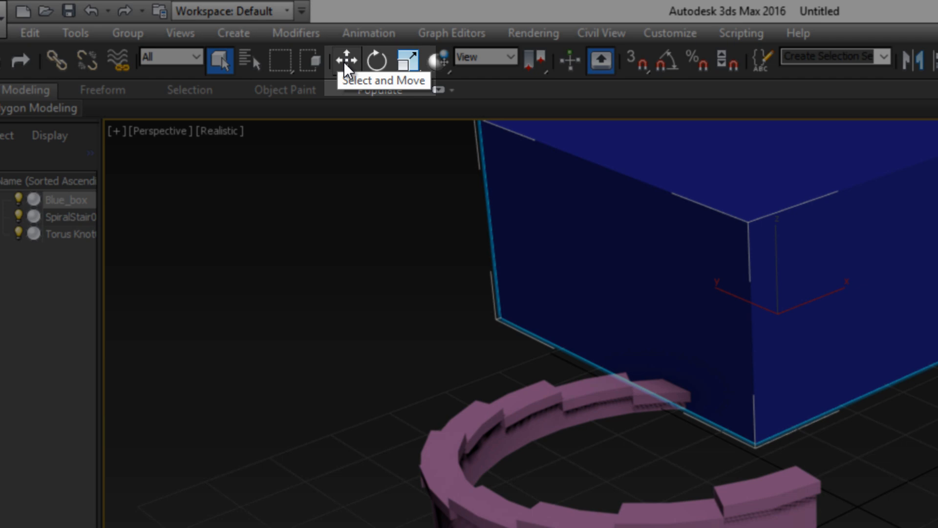
{"action": "mouse_move", "coordinate": [409, 61]}
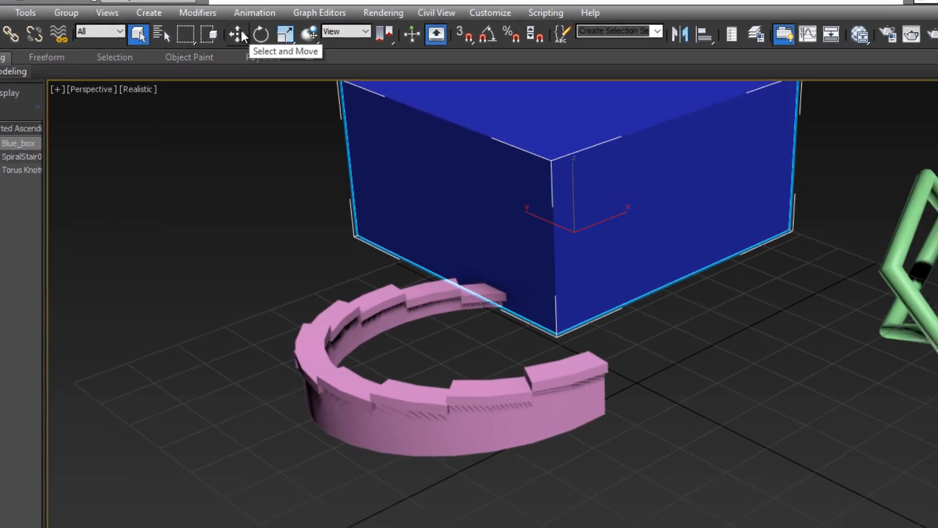
{"action": "scroll", "scroll_direction": "down", "scroll_amount": 3}
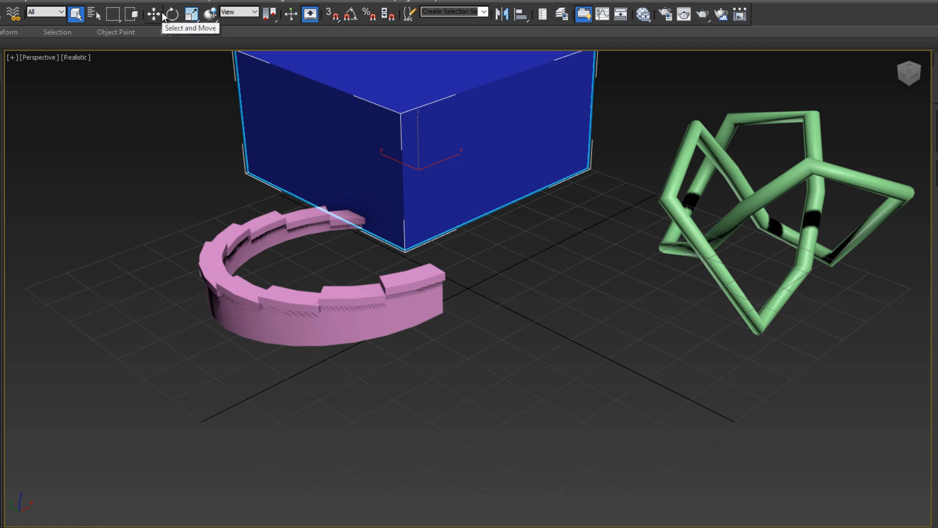
{"action": "left_click", "coordinate": [152, 14]}
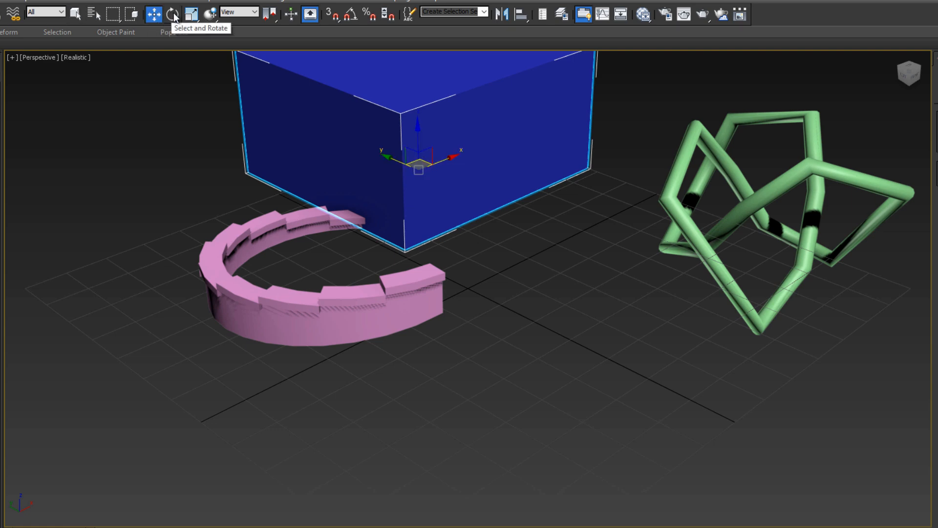
{"action": "left_click", "coordinate": [172, 13]}
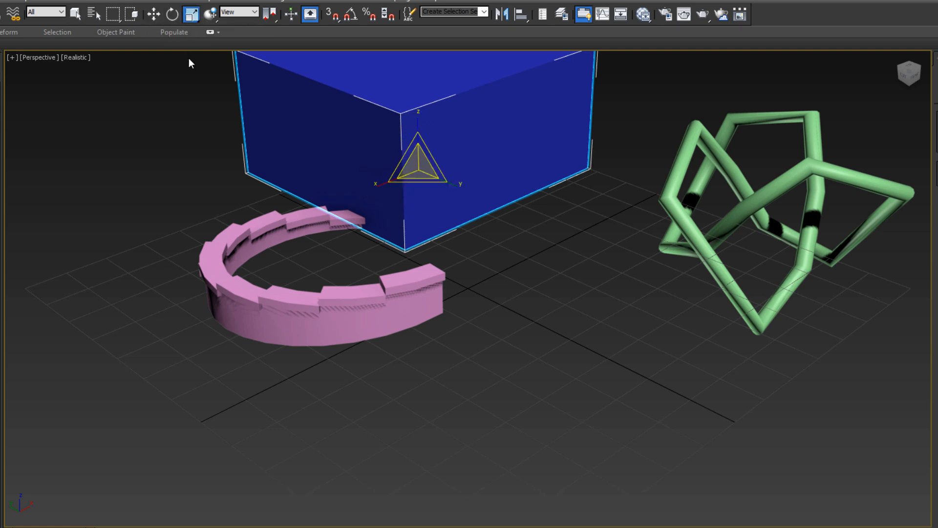
{"action": "mouse_move", "coordinate": [209, 127]}
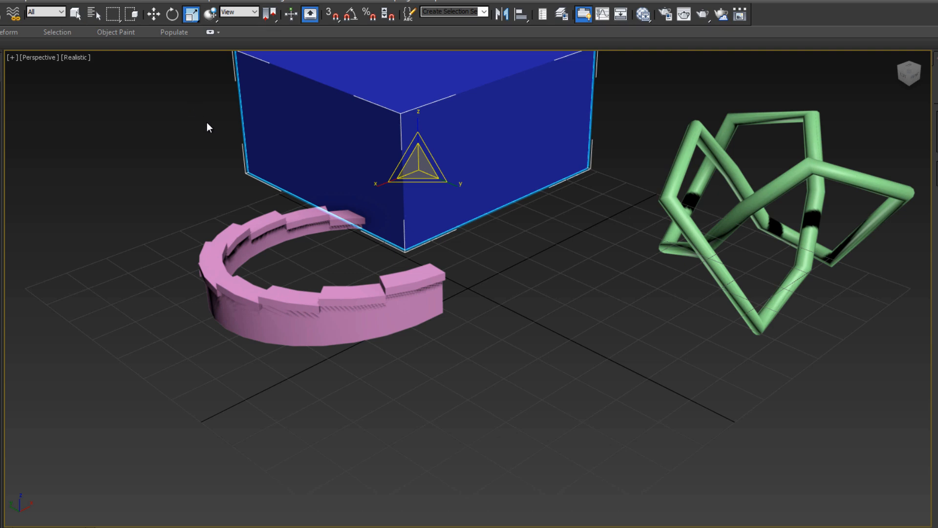
{"action": "key", "text": "w"}
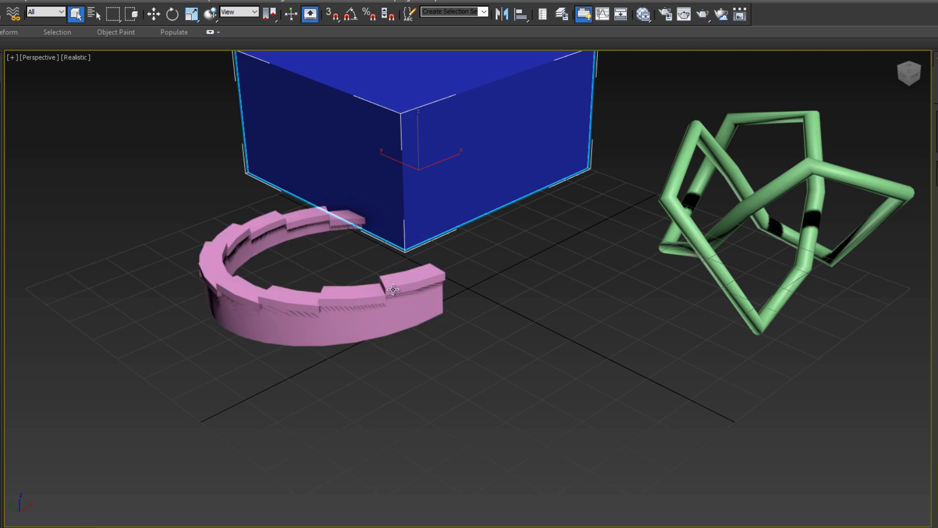
{"action": "mouse_move", "coordinate": [407, 229]}
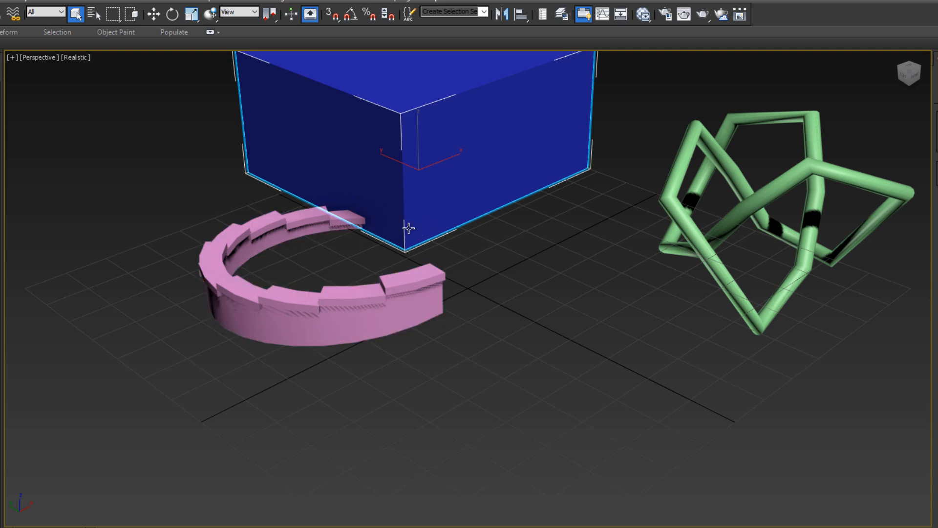
{"action": "mouse_move", "coordinate": [412, 107]}
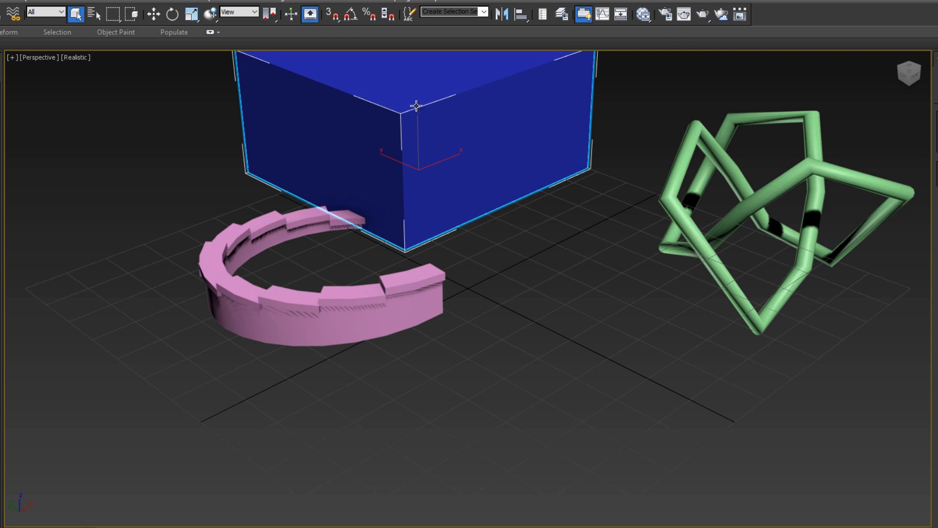
{"action": "left_click", "coordinate": [344, 295]}
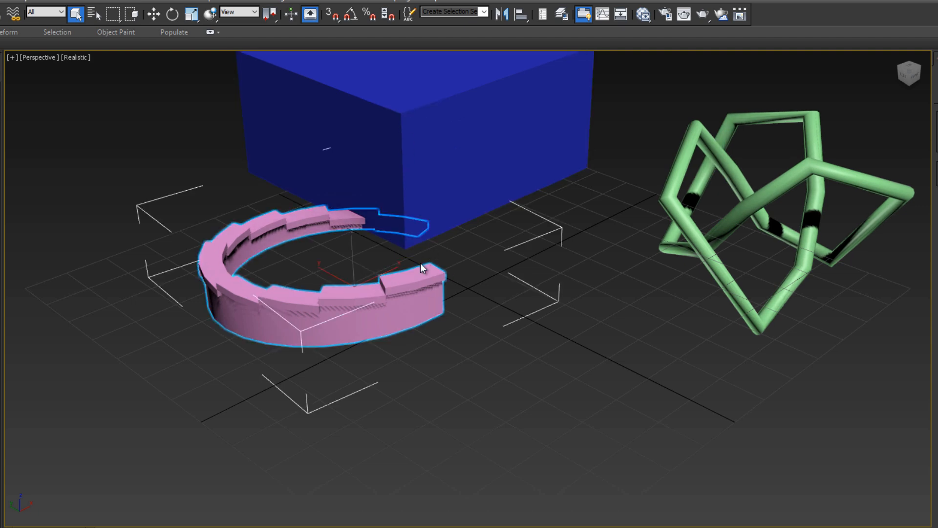
- Make Select and Move the active transform for the spiral staircase
{"action": "left_click", "coordinate": [154, 13]}
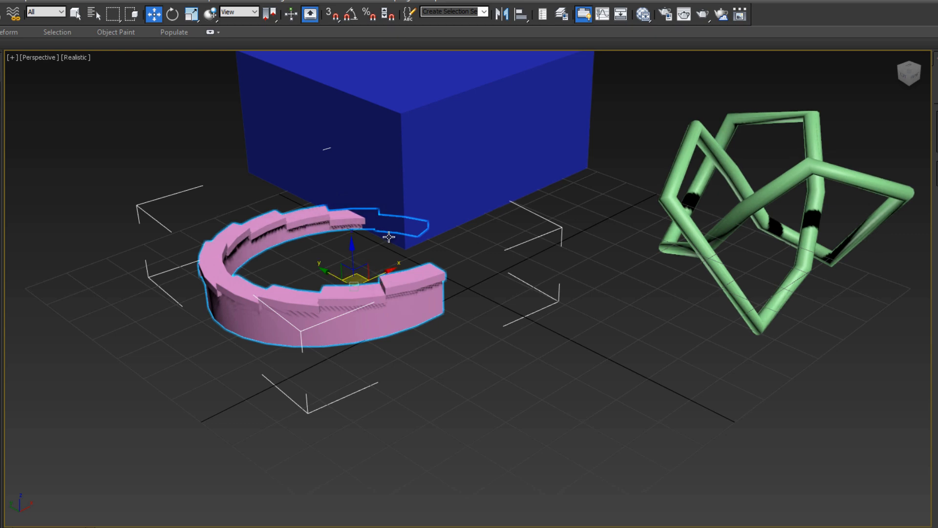
{"action": "mouse_move", "coordinate": [317, 281]}
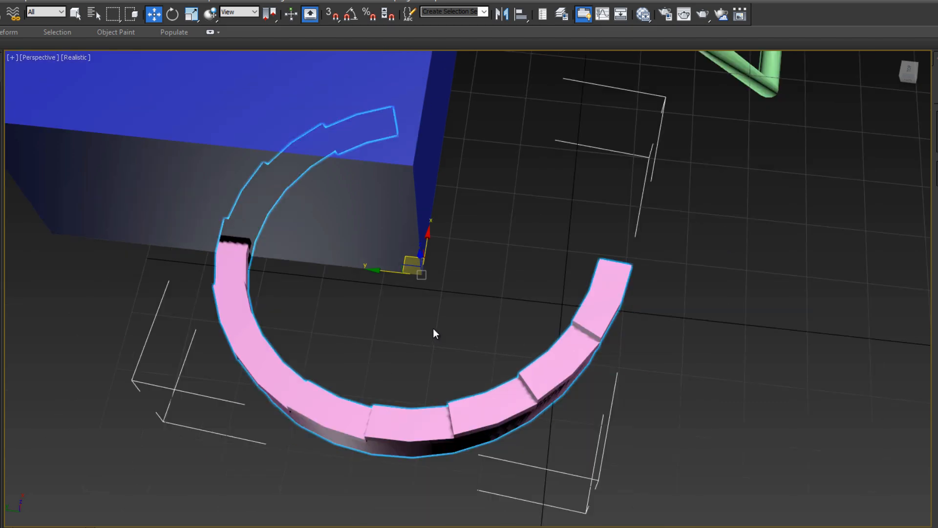
- Rotate the staircase around the box's corner, then switch to Select and Scale
{"action": "left_click", "coordinate": [171, 13]}
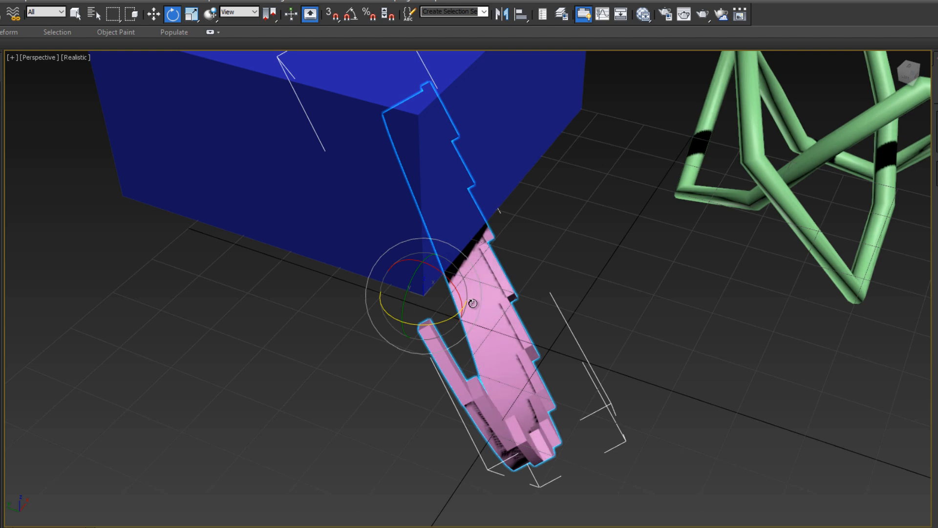
{"action": "mouse_move", "coordinate": [561, 249]}
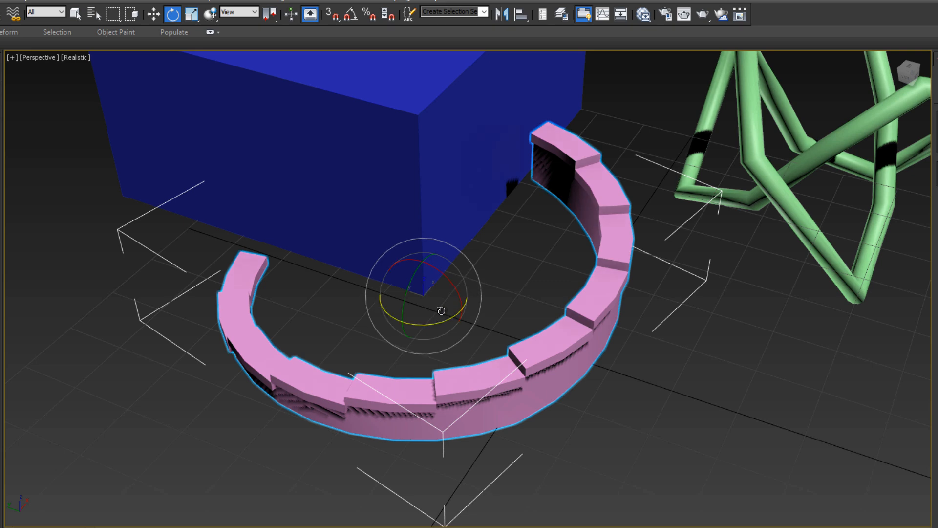
{"action": "left_click", "coordinate": [153, 14]}
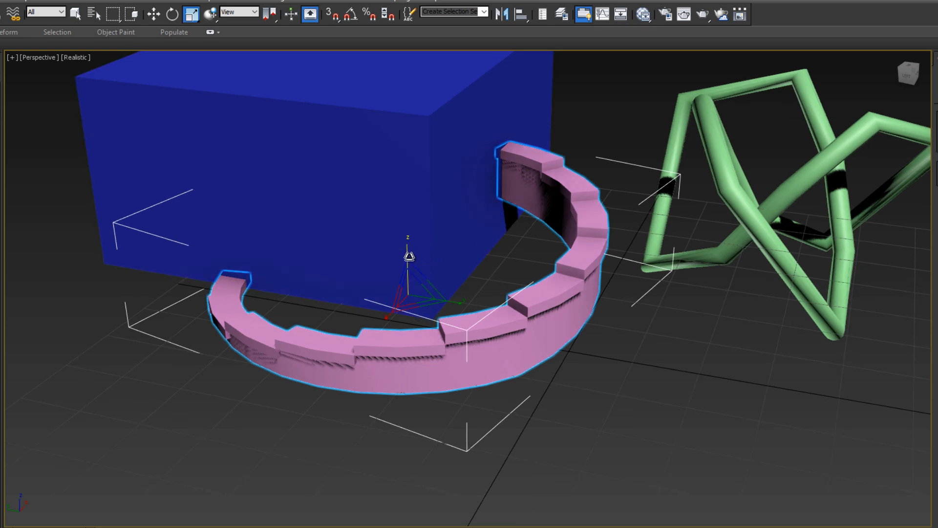
{"action": "mouse_move", "coordinate": [410, 256]}
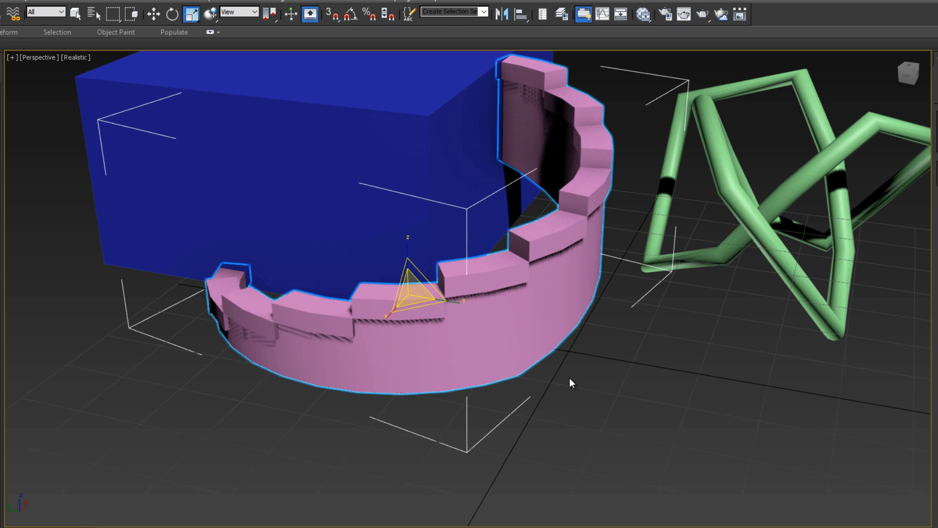
{"action": "mouse_move", "coordinate": [510, 353]}
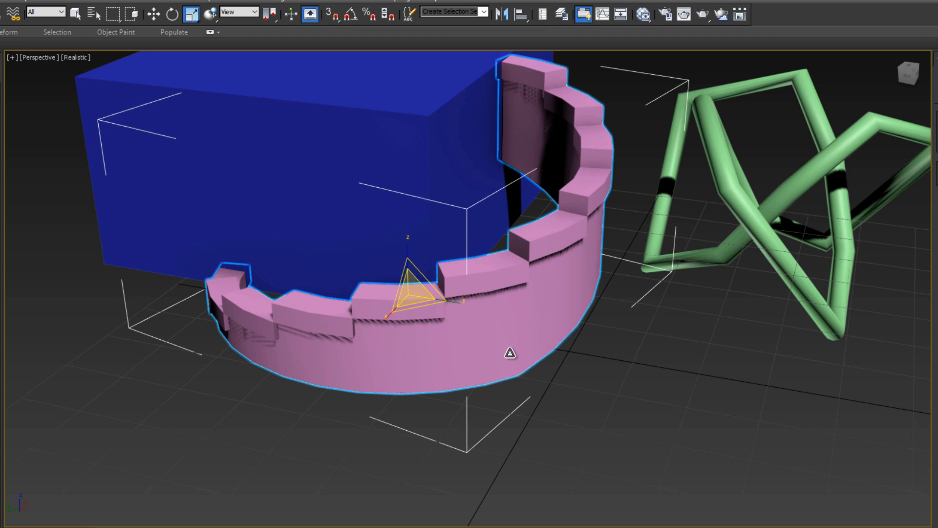
- Undo the last uniform-scale step on the pink staircase
{"action": "key", "text": "ctrl+z"}
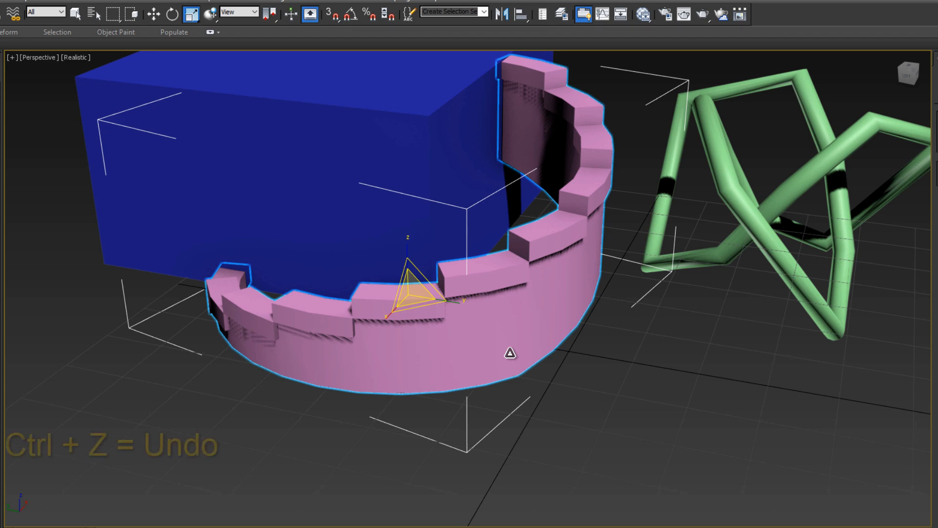